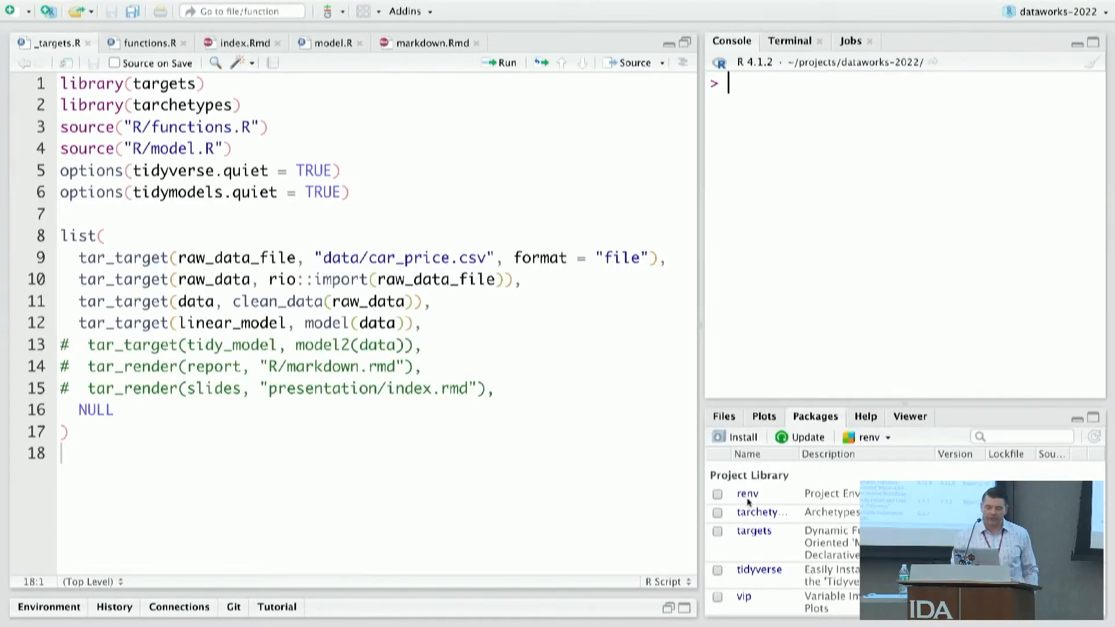
Step: Show the Files listing of the dataworks-2022 project beside _targets.R
click(723, 416)
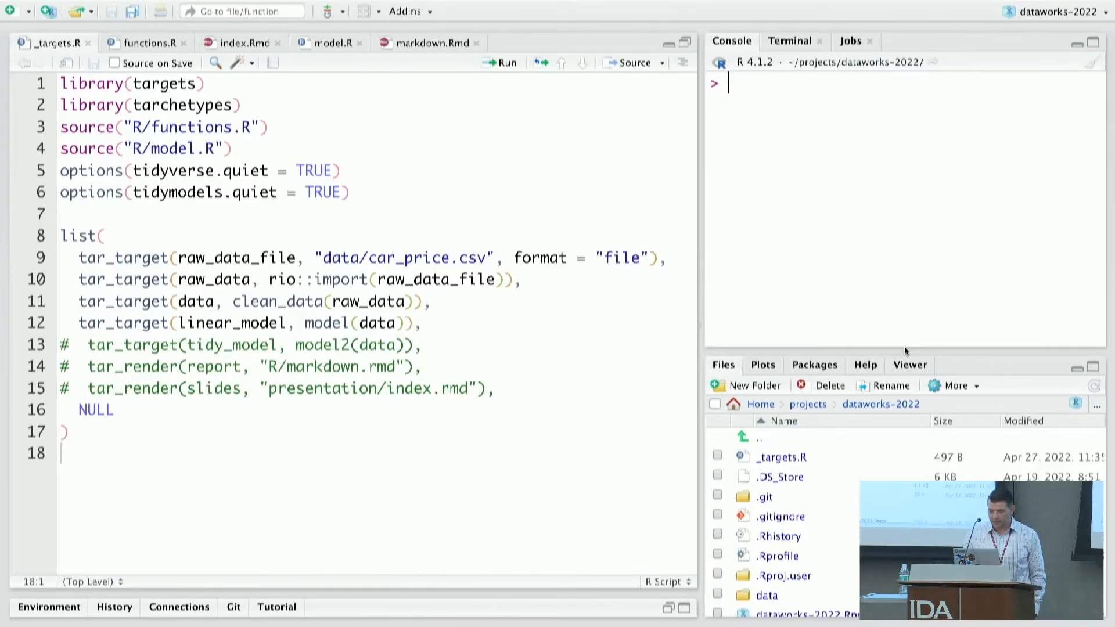
mouse_move(889, 263)
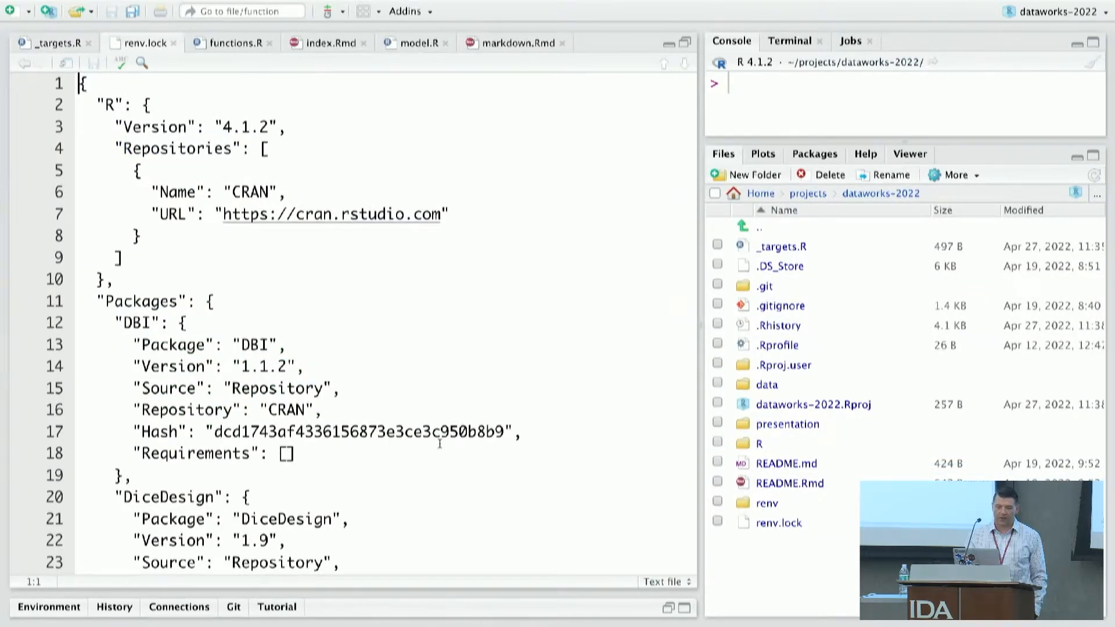
Step: Scroll through renv.lock's recorded package versions down to its last line
scroll(down, 3)
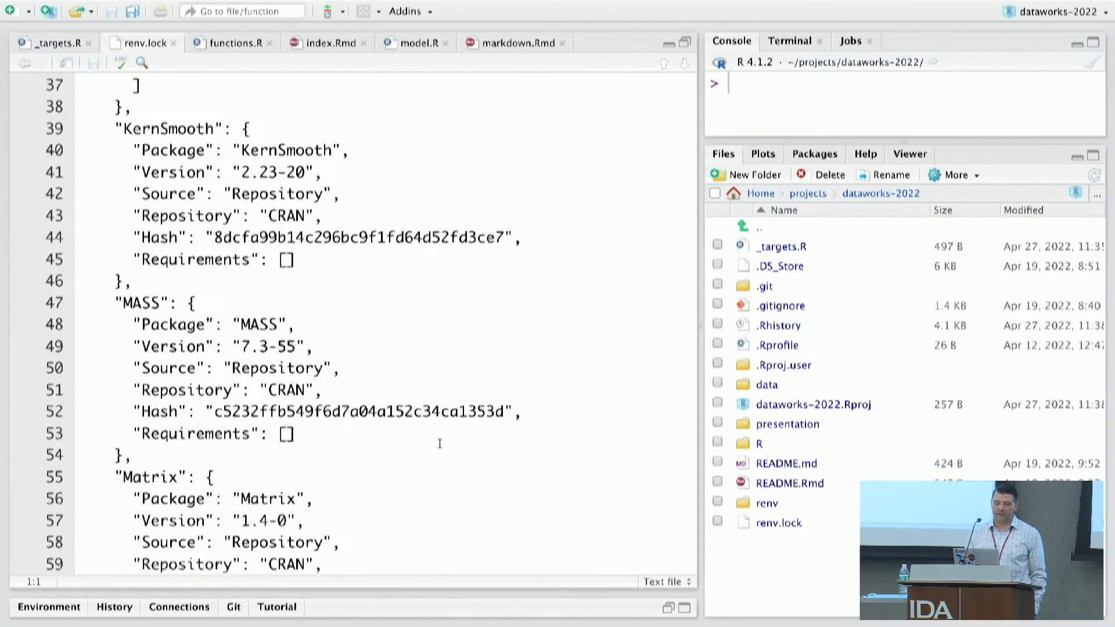
scroll(down, 3)
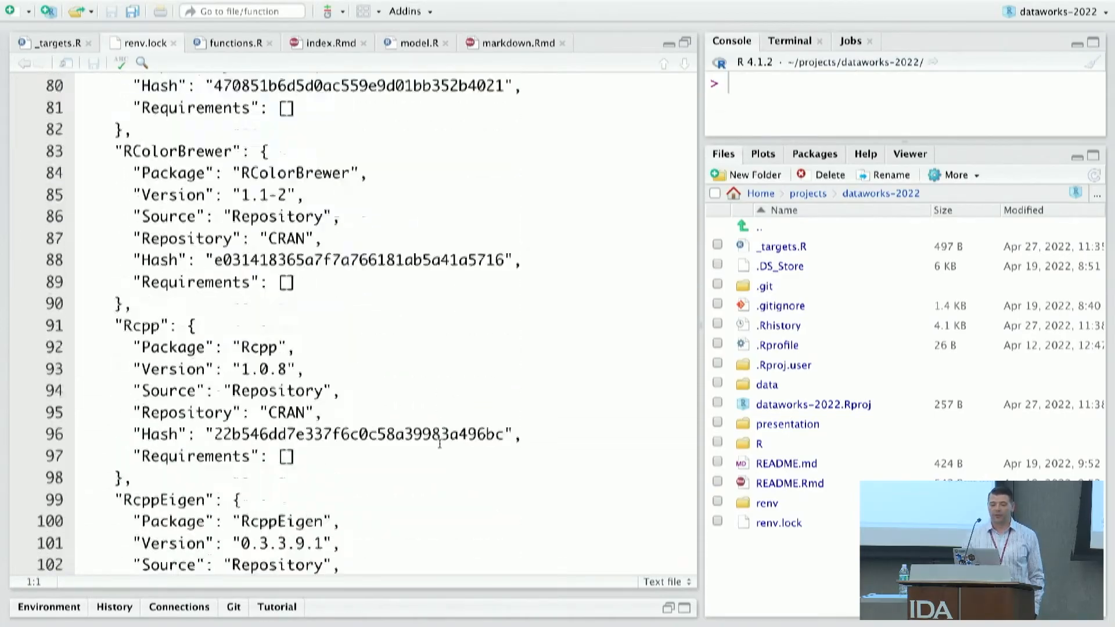
scroll(down, 3)
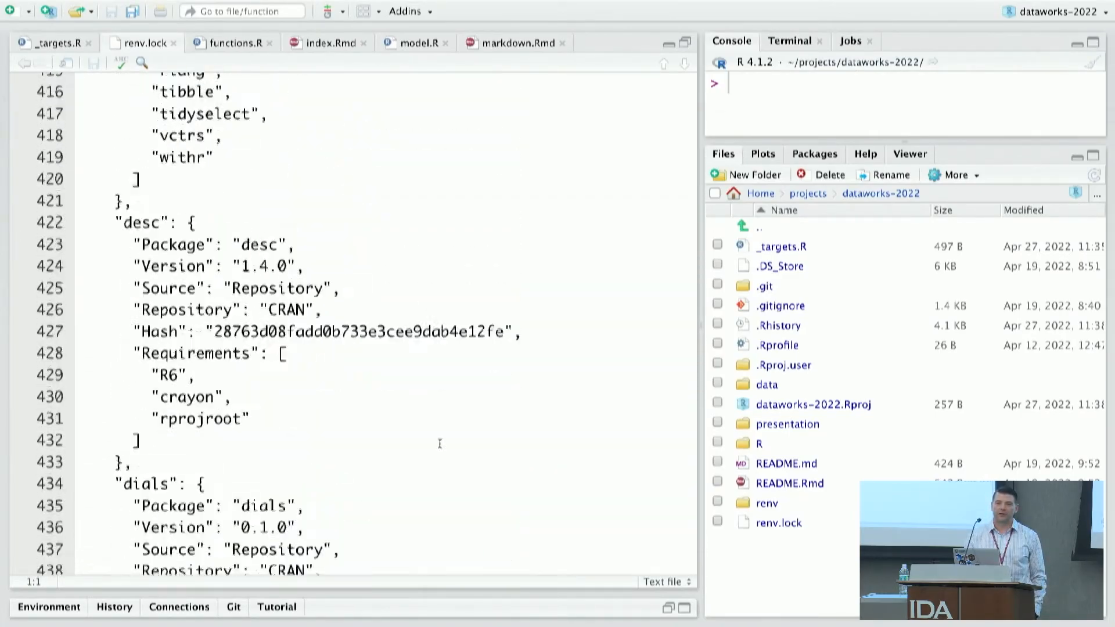
scroll(down, 3)
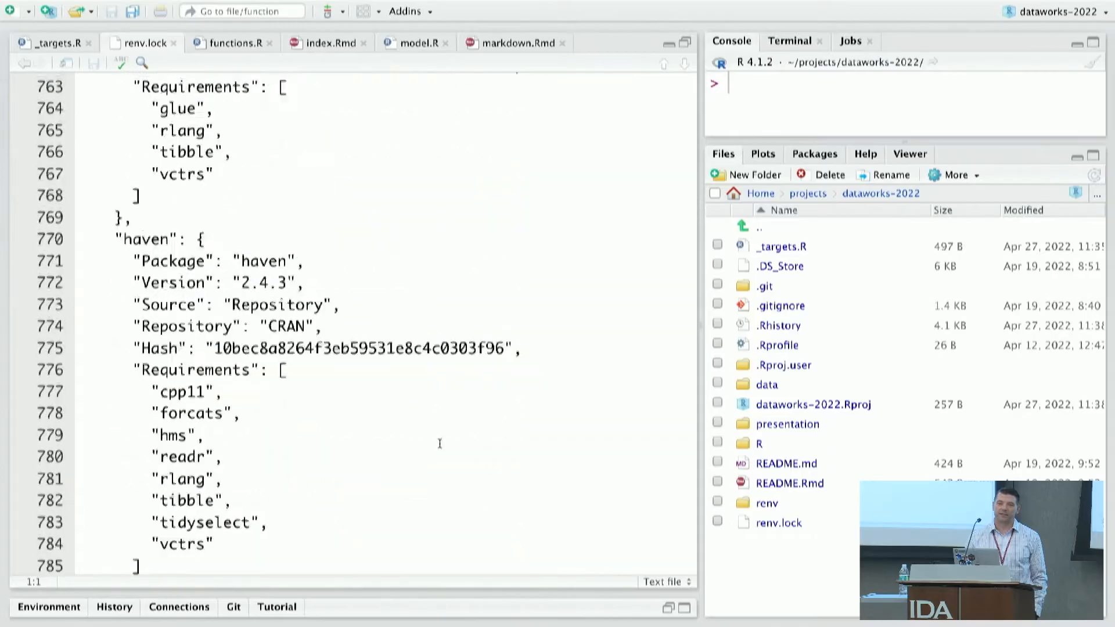
scroll(down, 3)
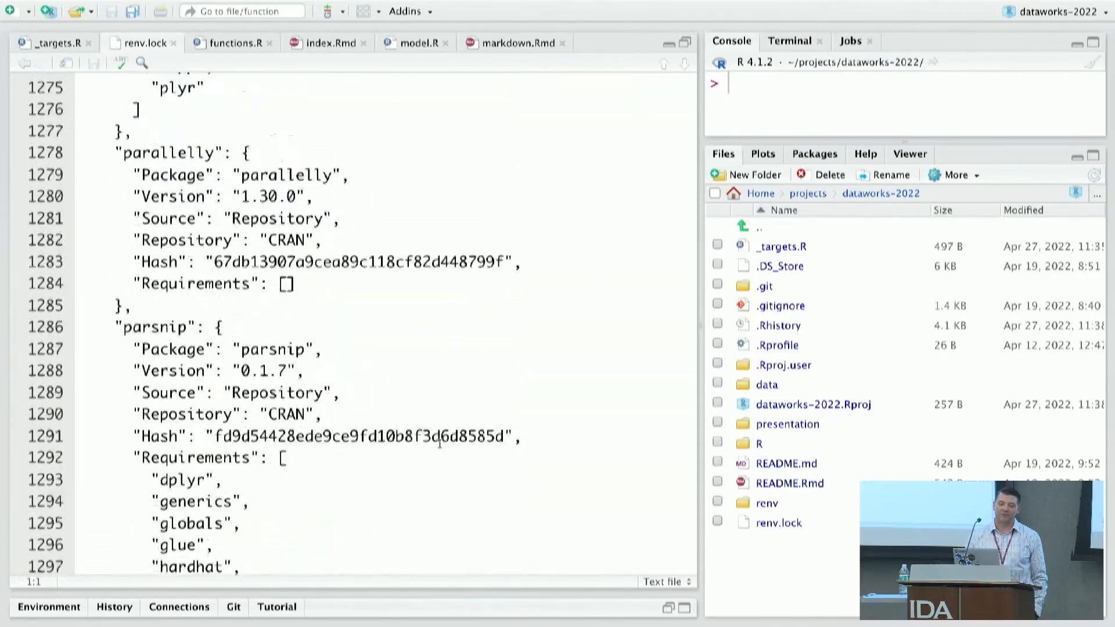
scroll(down, 3)
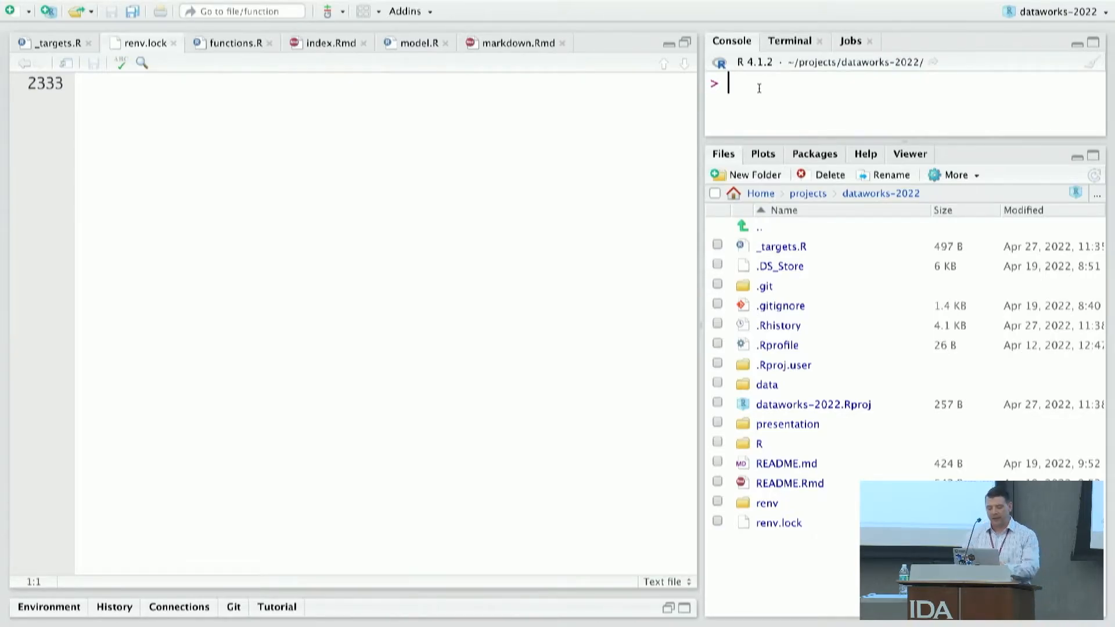
Step: Run renv::snapshot() in the Console, listing tarchetypes, targets and xaringan for update
text(renv::)
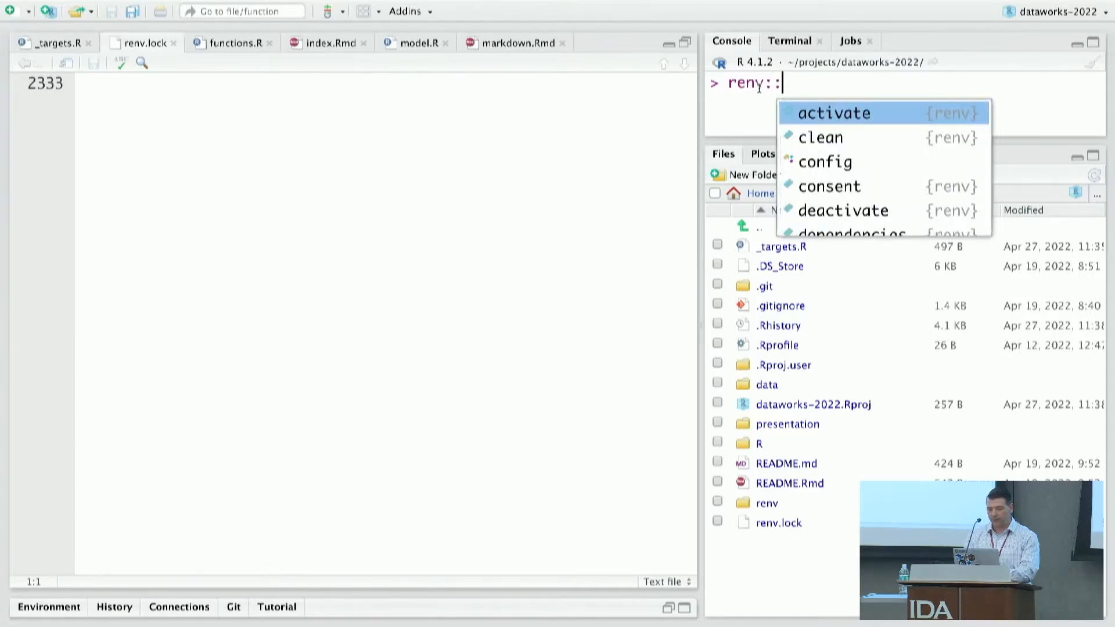
text(snap)
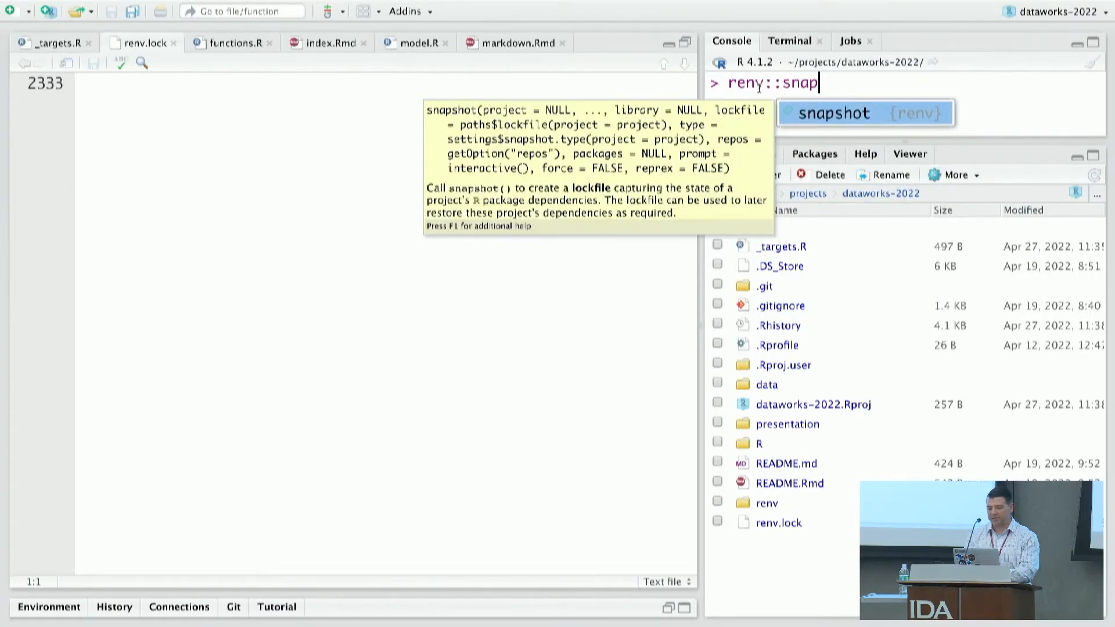
key(Tab)
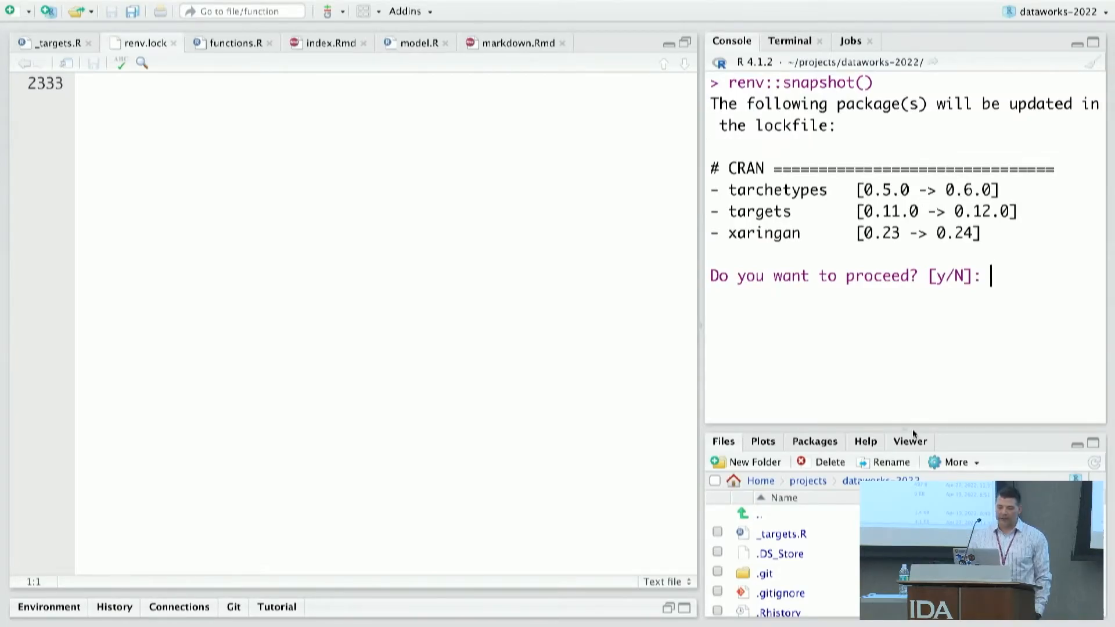
Step: Answer y to confirm the snapshot so the updated renv.lock is written
text(y)
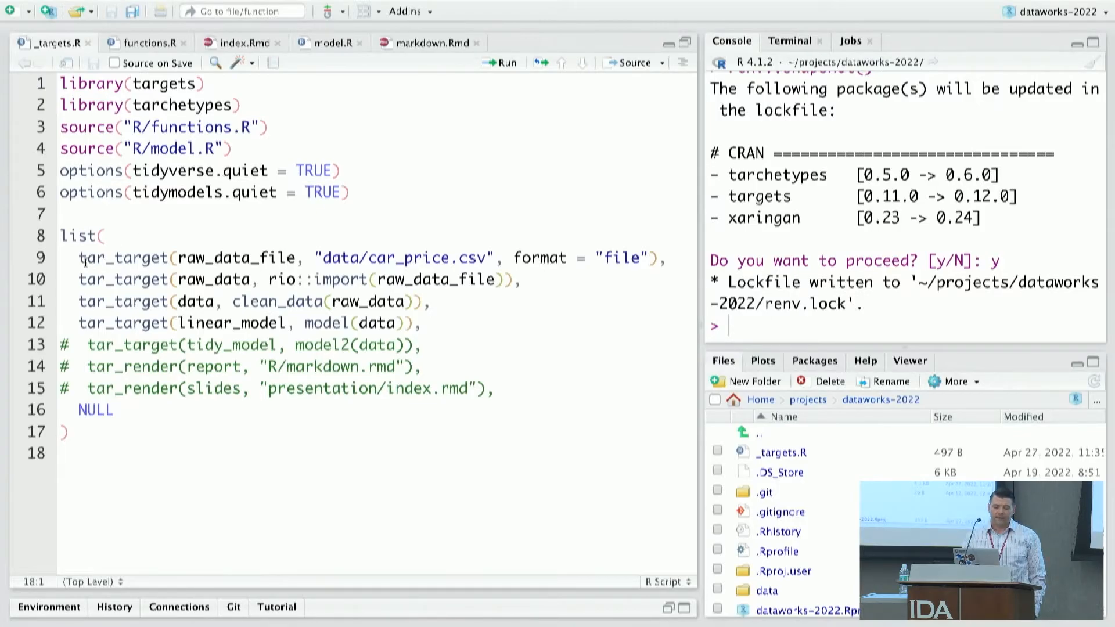
Step: Highlight the car_price.csv path and the raw_data_file target name in _targets.R
drag(62, 235, 152, 301)
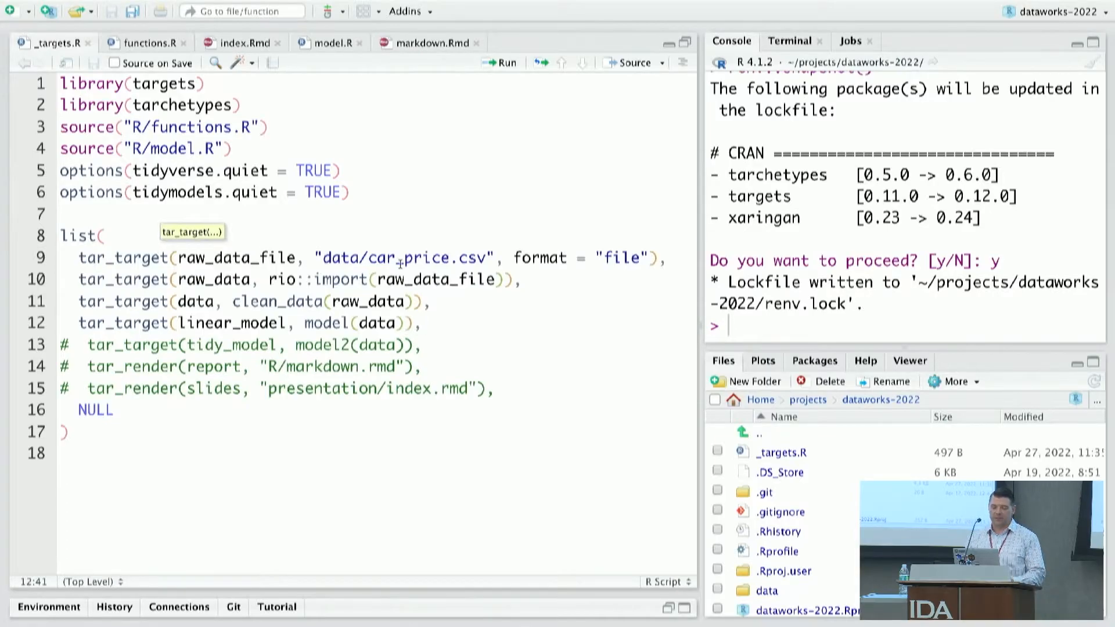
double_click(424, 256)
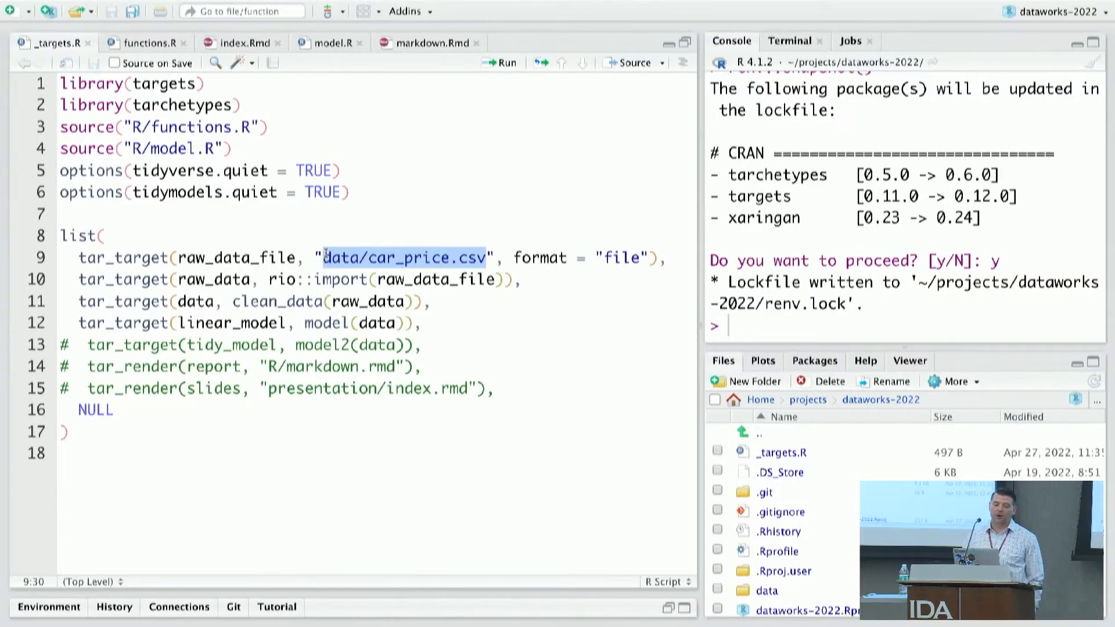
click(295, 256)
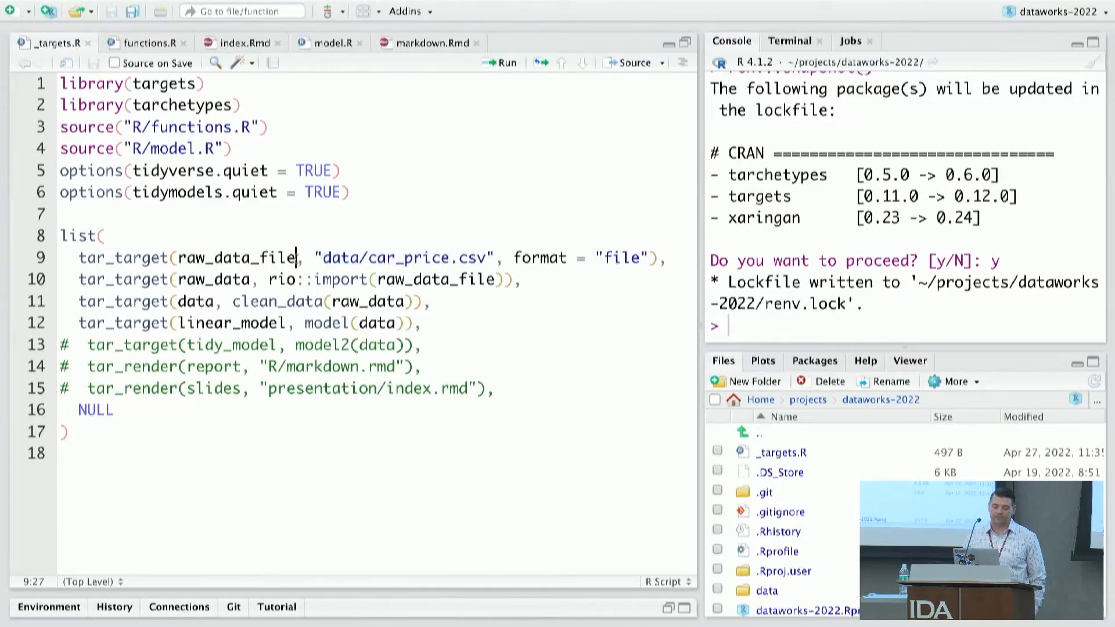
double_click(235, 258)
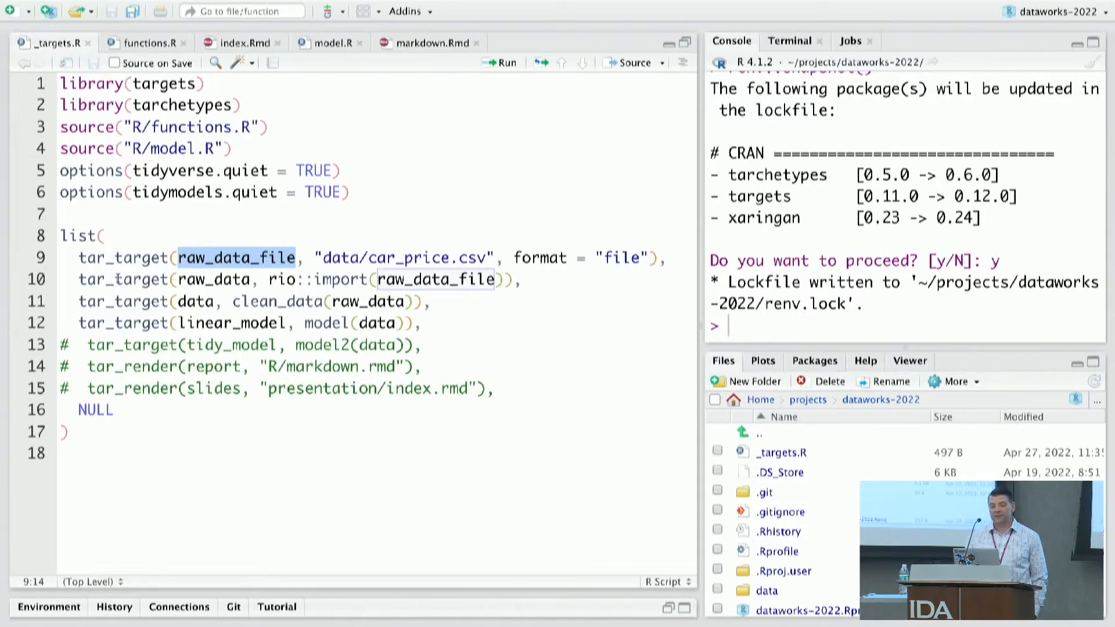
Step: Highlight part of the raw_data import target on line 10
click(267, 279)
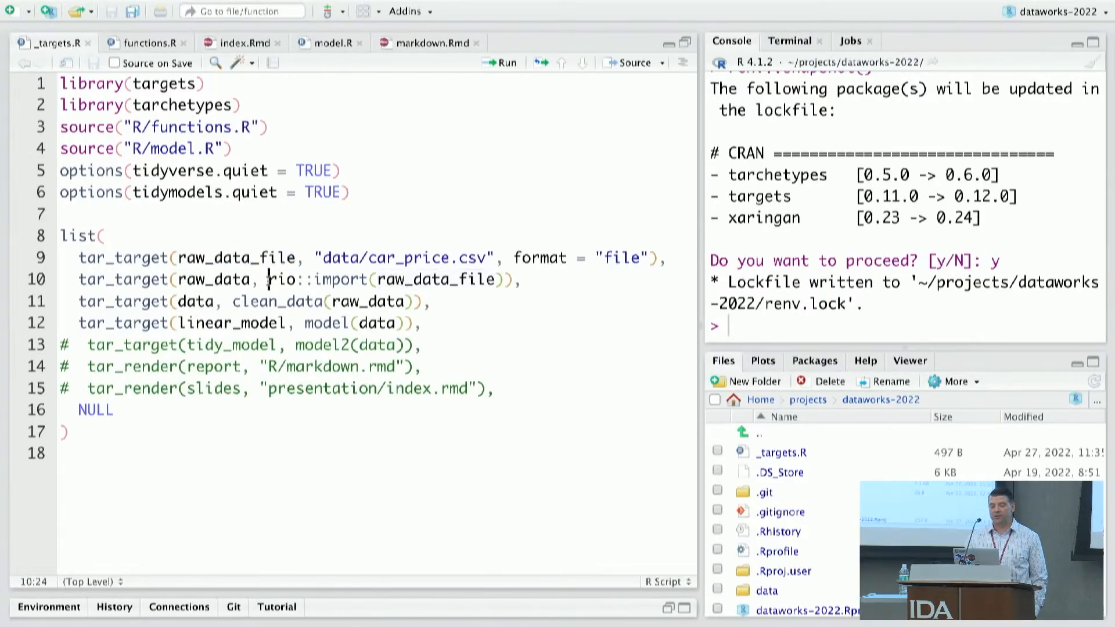
double_click(299, 280)
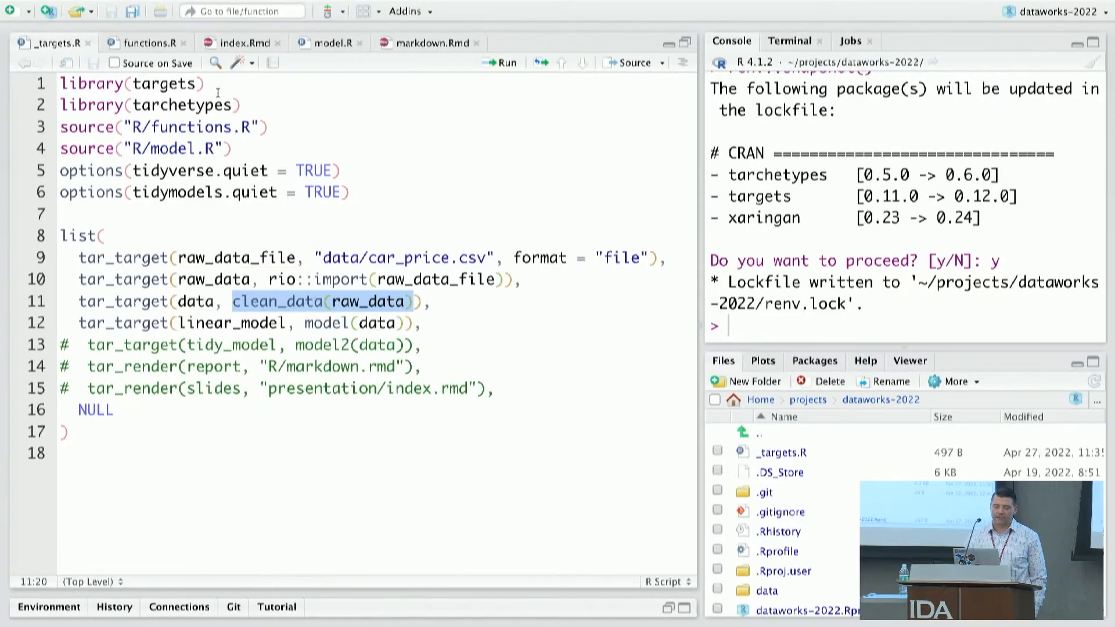
Step: View clean_data in functions.R, then the lm-based model function in model.R
click(153, 43)
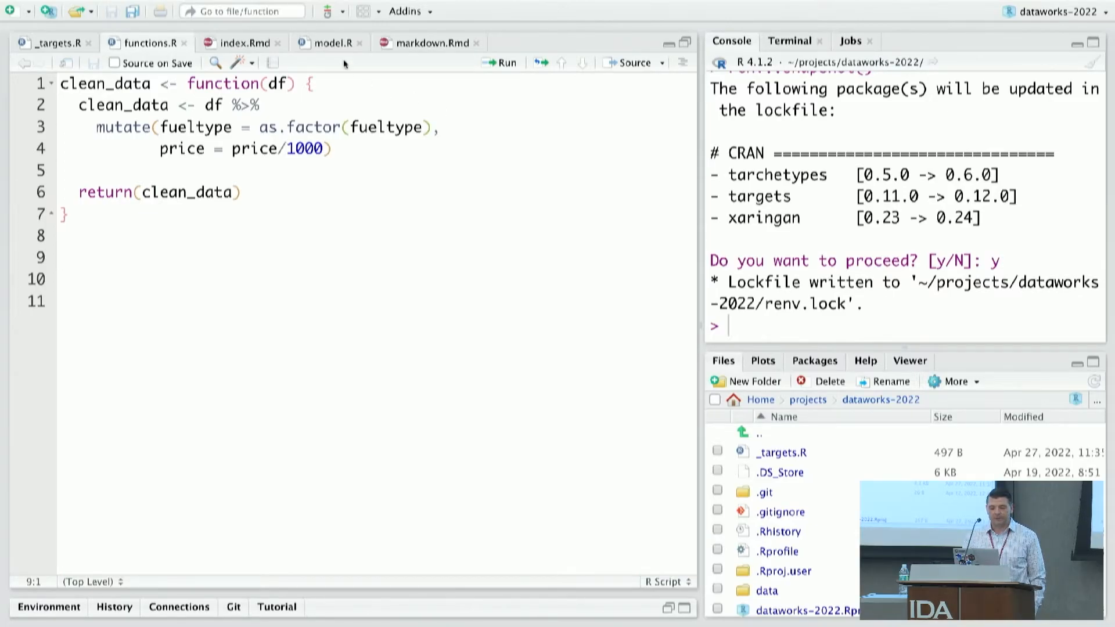
click(330, 43)
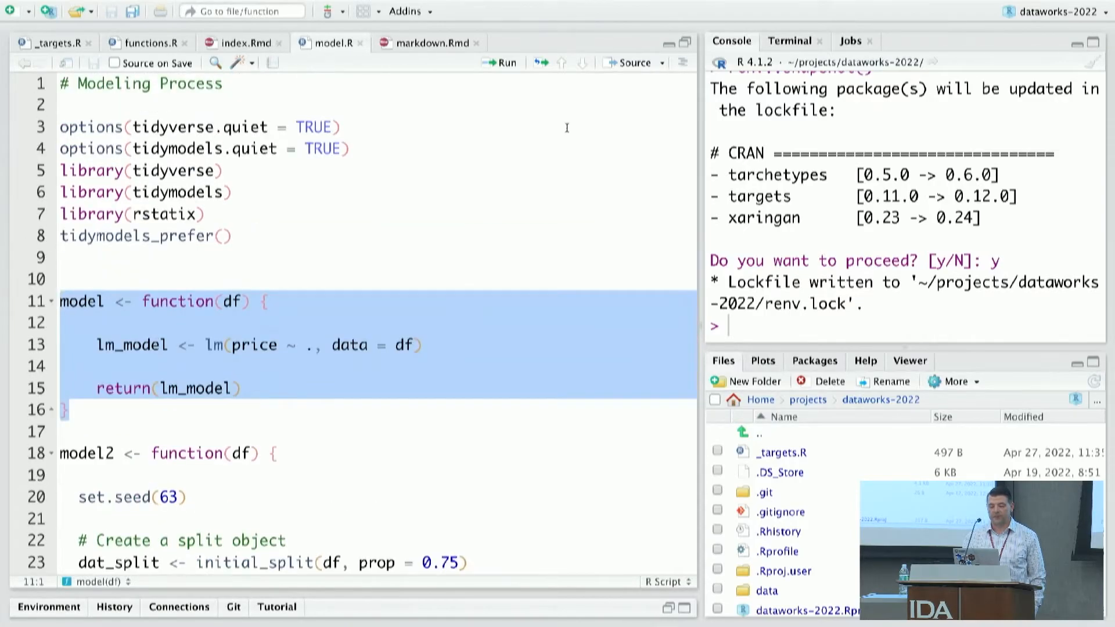
Step: Return to _targets.R and run tar_visnetwork() to draw the four-target dependency graph
click(52, 45)
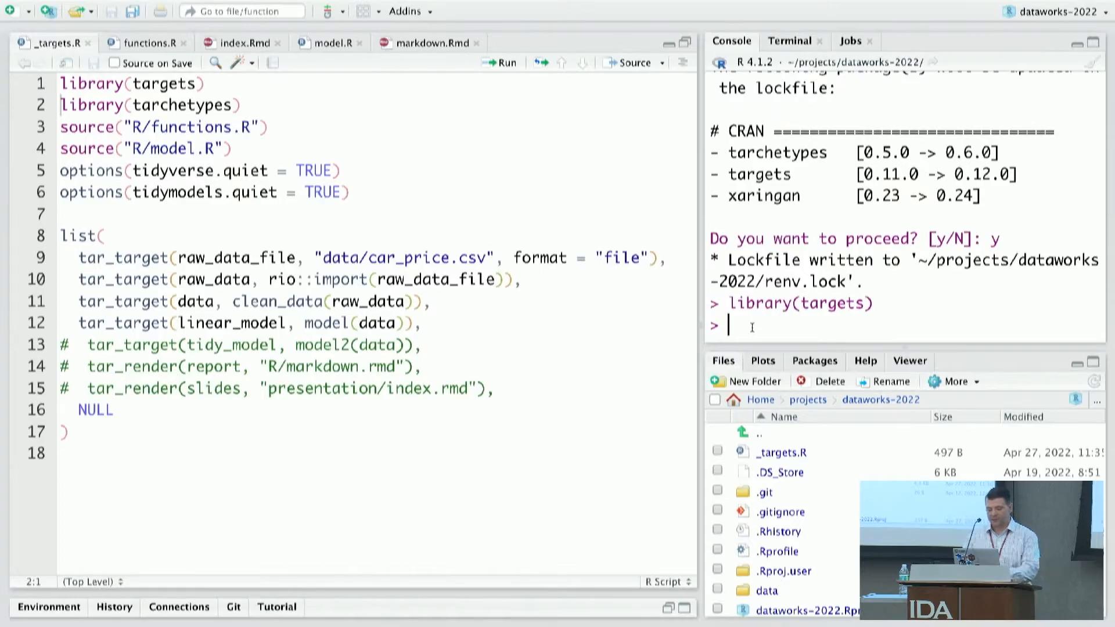
text(tar_visnetwork()
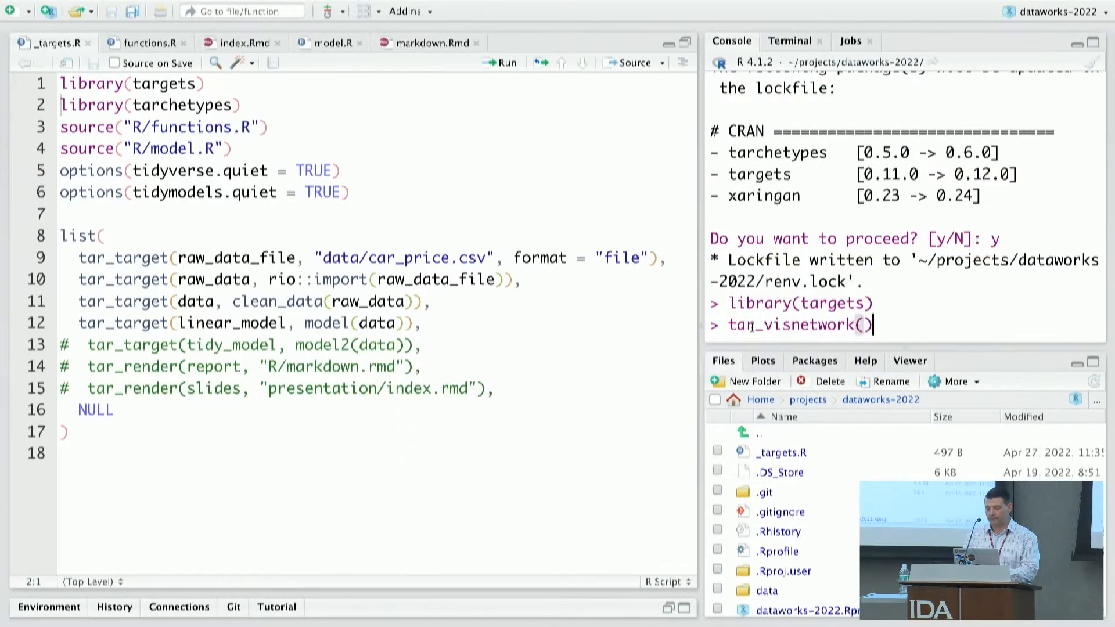
key(Return)
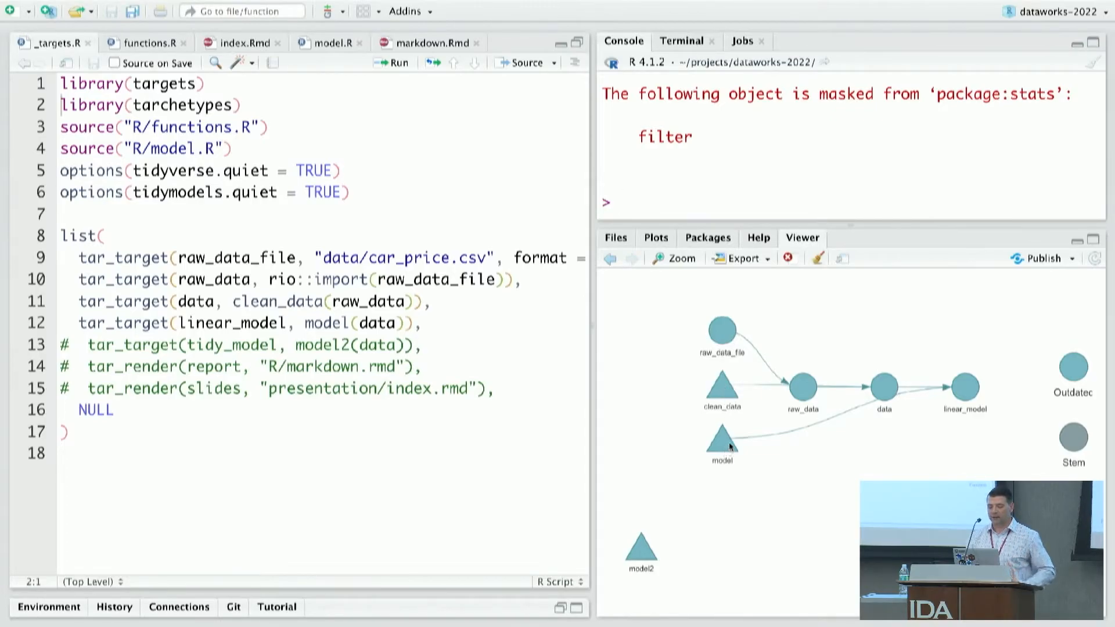
mouse_move(749, 443)
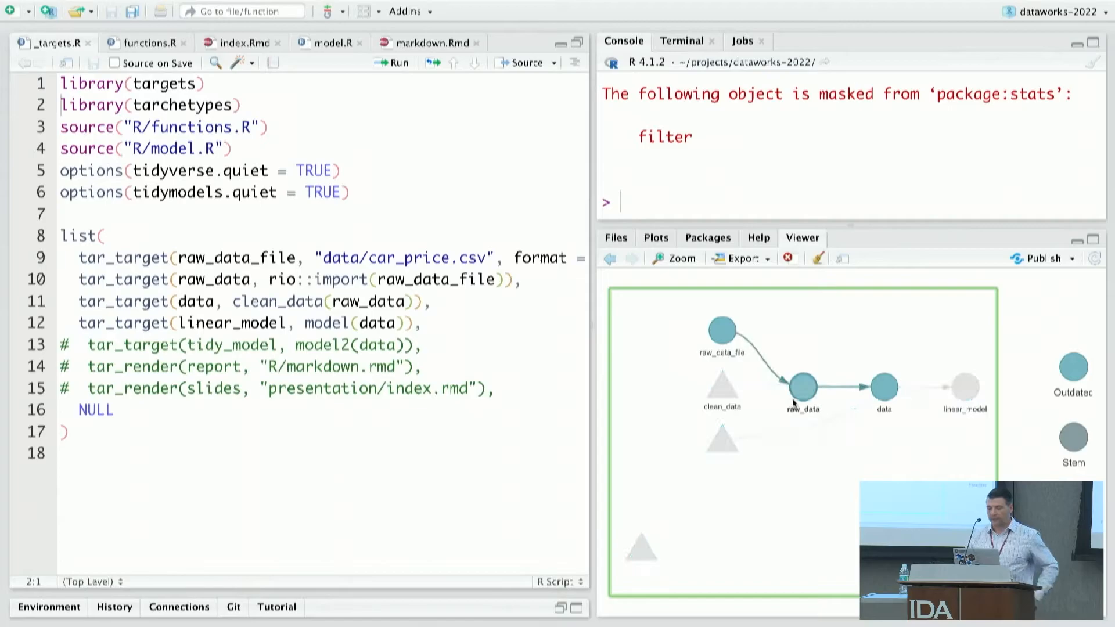
mouse_move(741, 339)
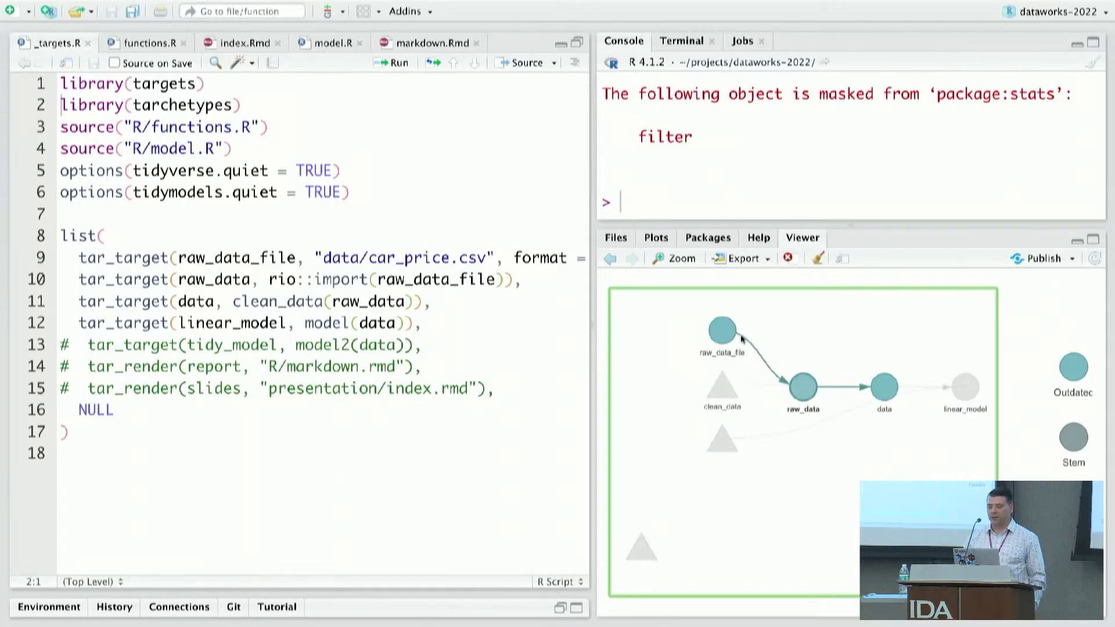
mouse_move(727, 403)
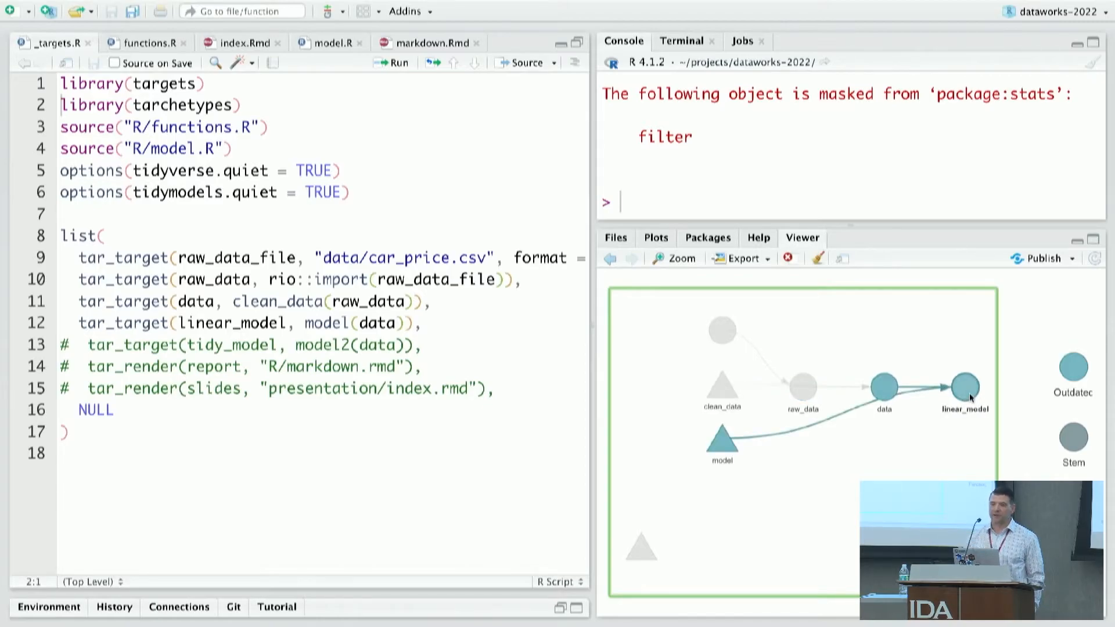
mouse_move(899, 390)
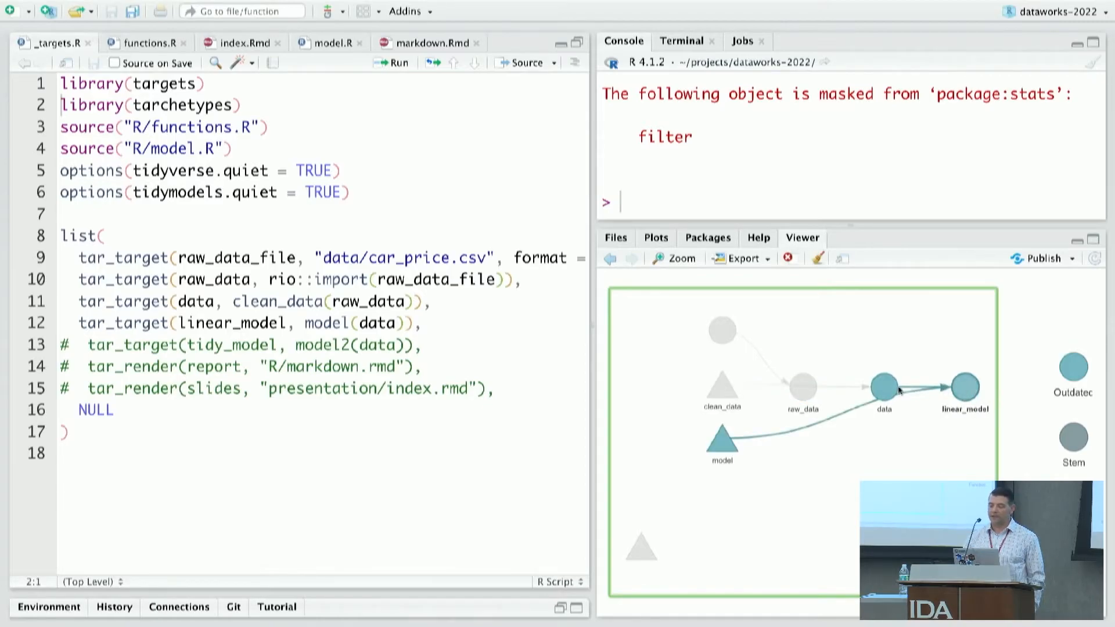
mouse_move(741, 354)
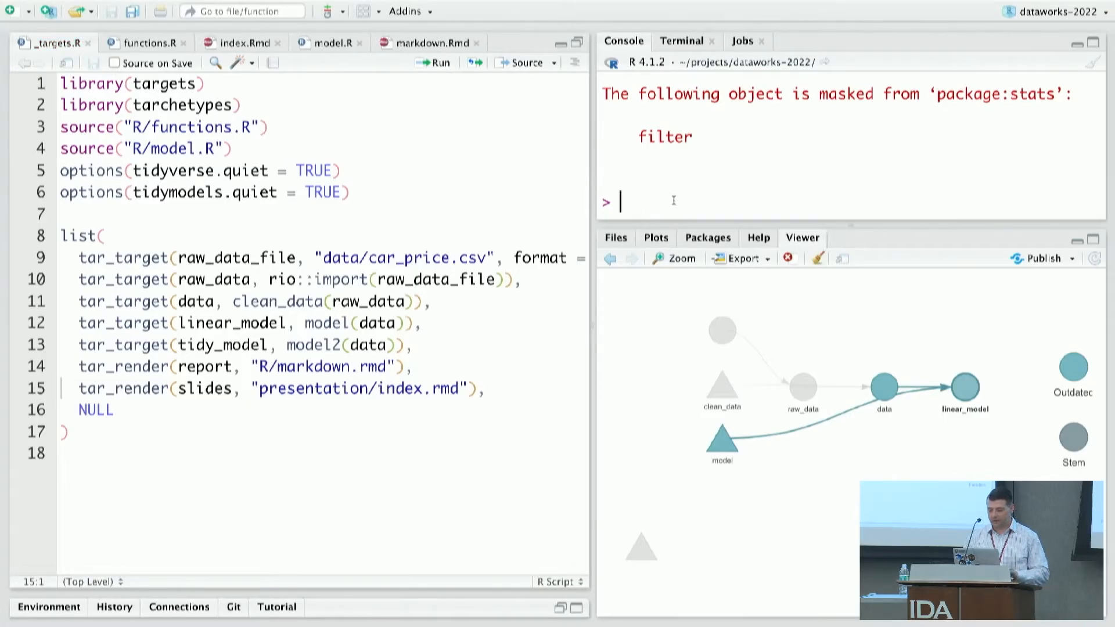
Step: Rerun tar_visnetwork() so the graph shows all seven targets including report and slides
text(tar_visnetwork())
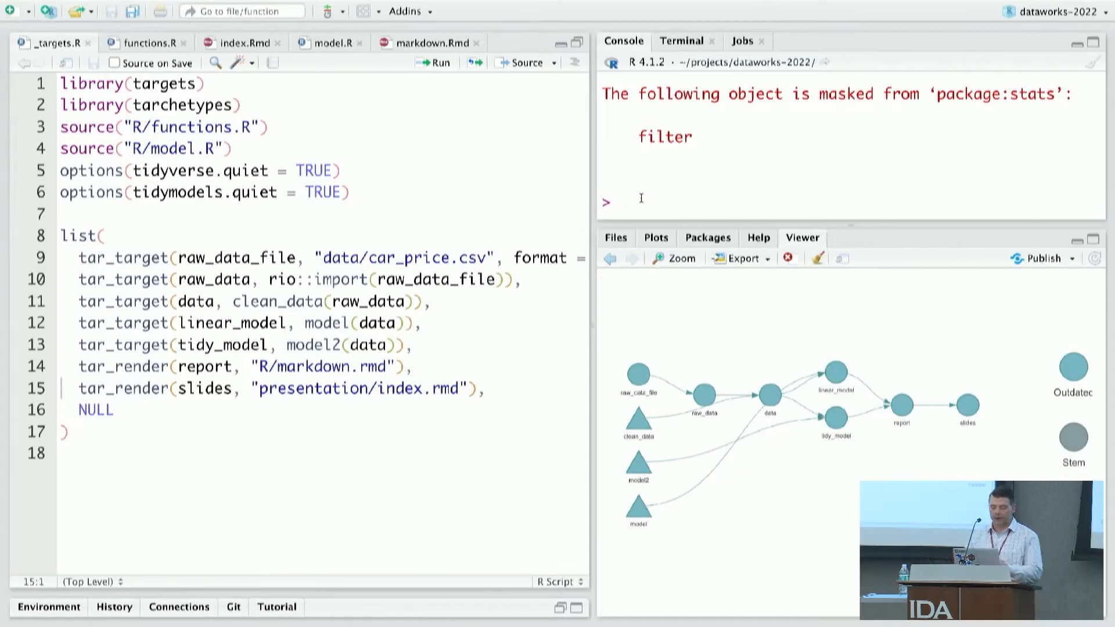
Step: Run tar_make() to build the full pipeline through the report and slides targets
text(tar_a)
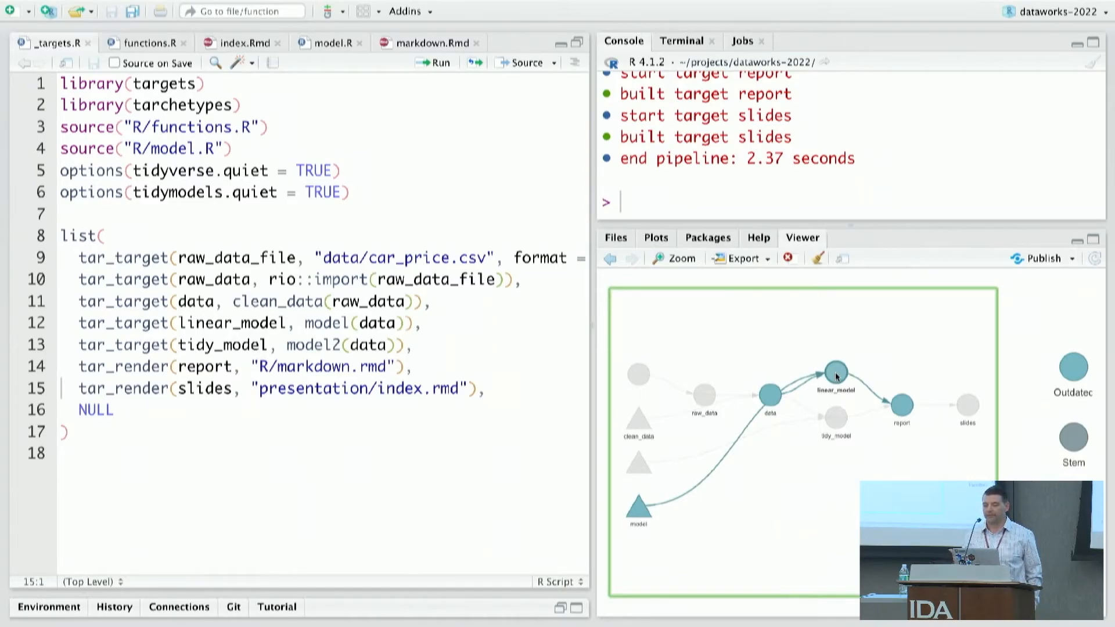
mouse_move(769, 214)
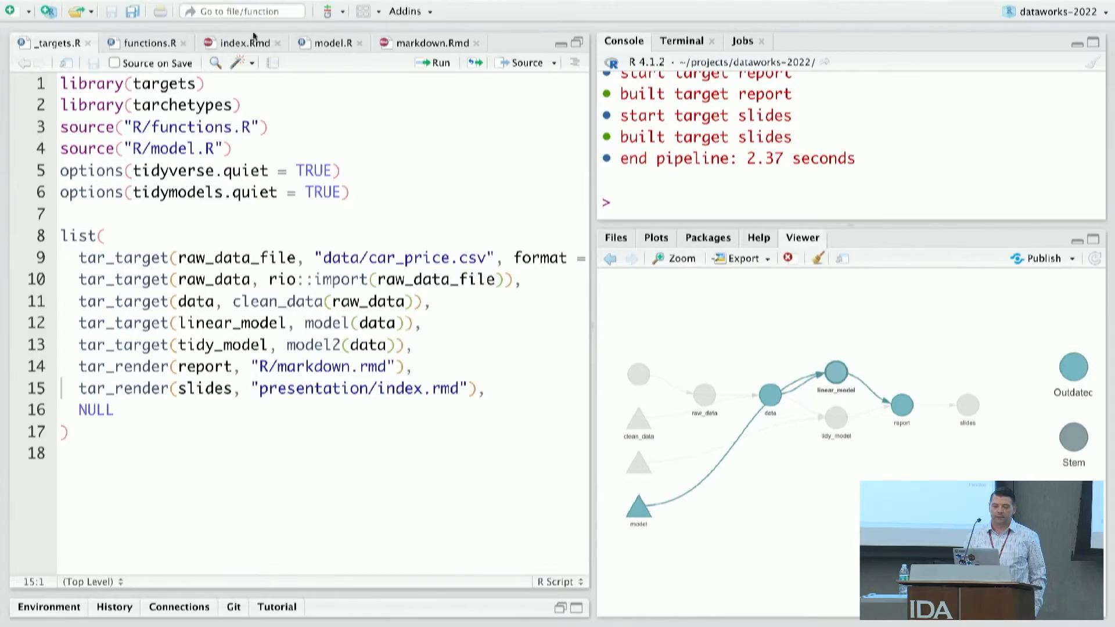
Step: Flip through functions.R, model.R and the markdown.Rmd report source
click(149, 43)
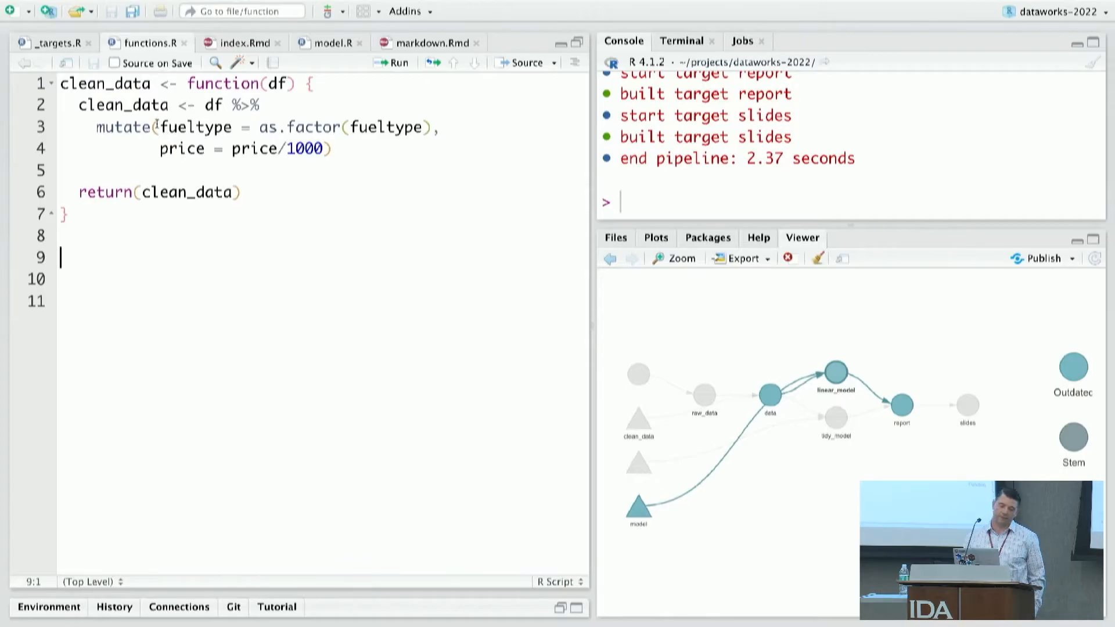
mouse_move(236, 44)
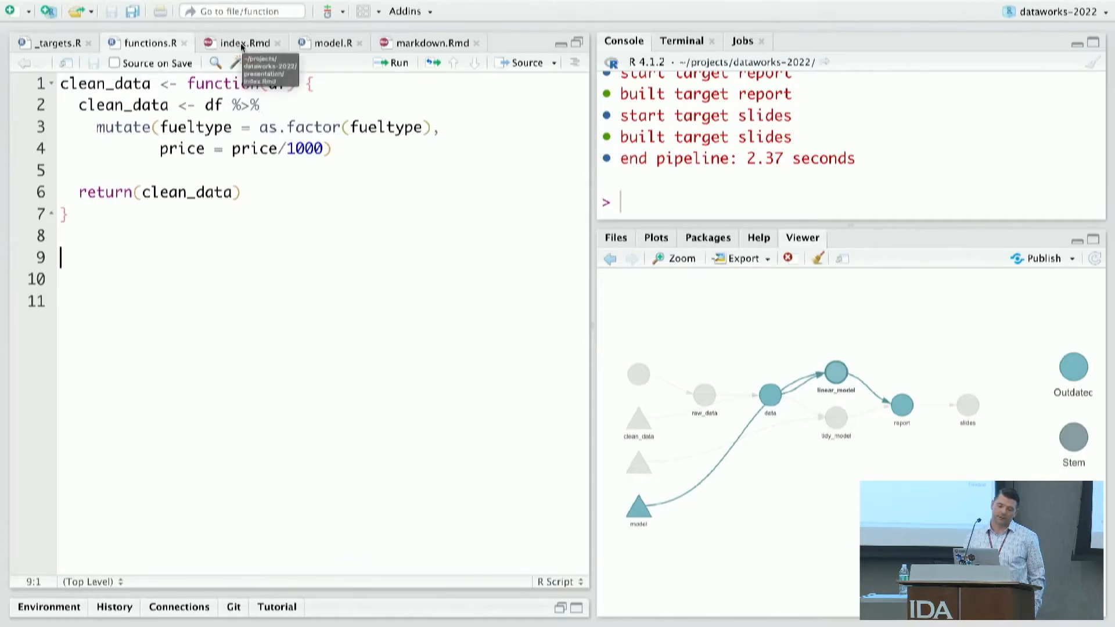
click(332, 43)
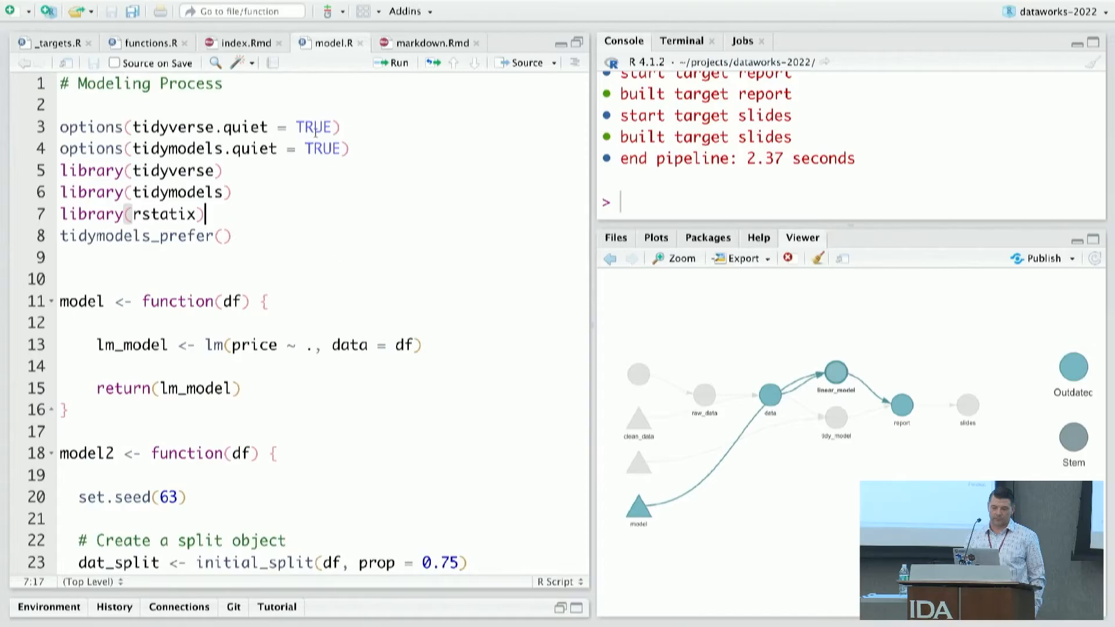
click(436, 42)
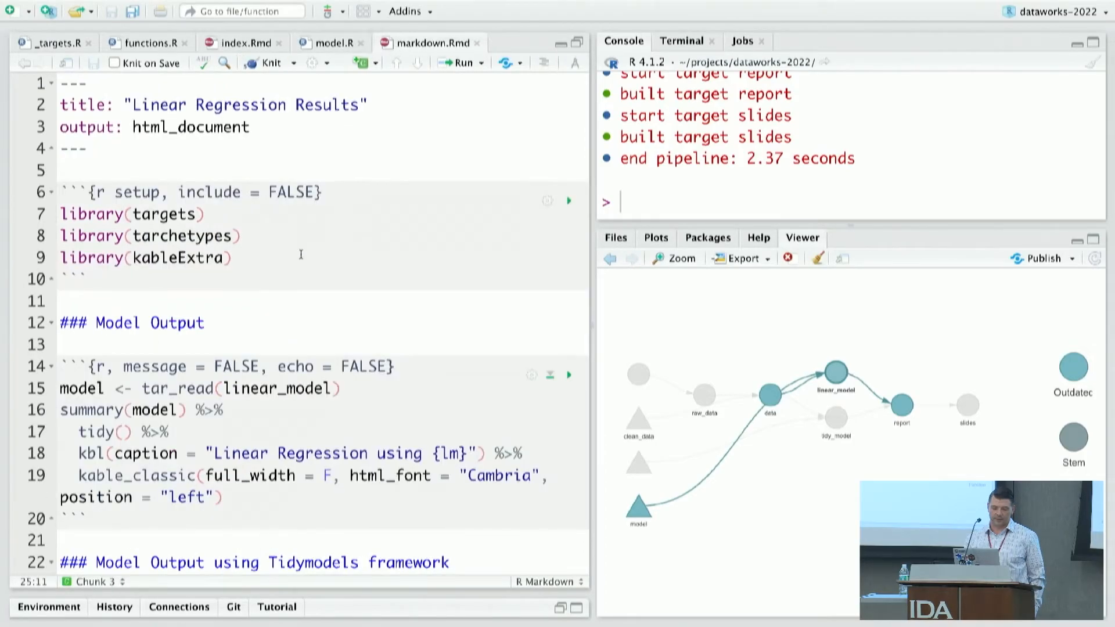
scroll(down, 3)
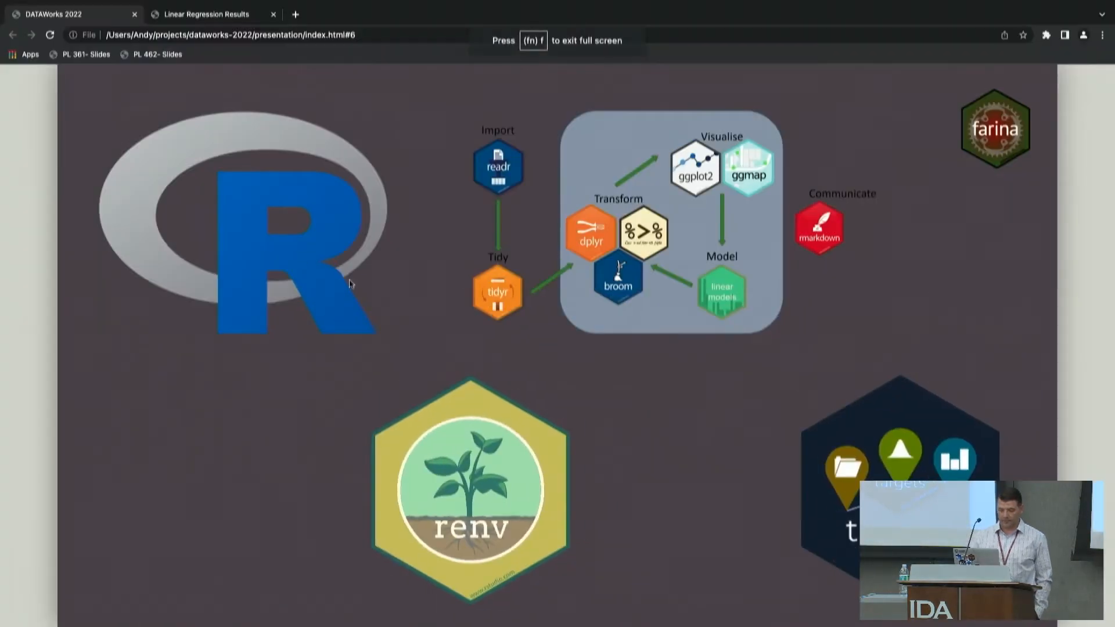
Step: Review the rendered report in Chrome down to the price prediction plot
click(216, 14)
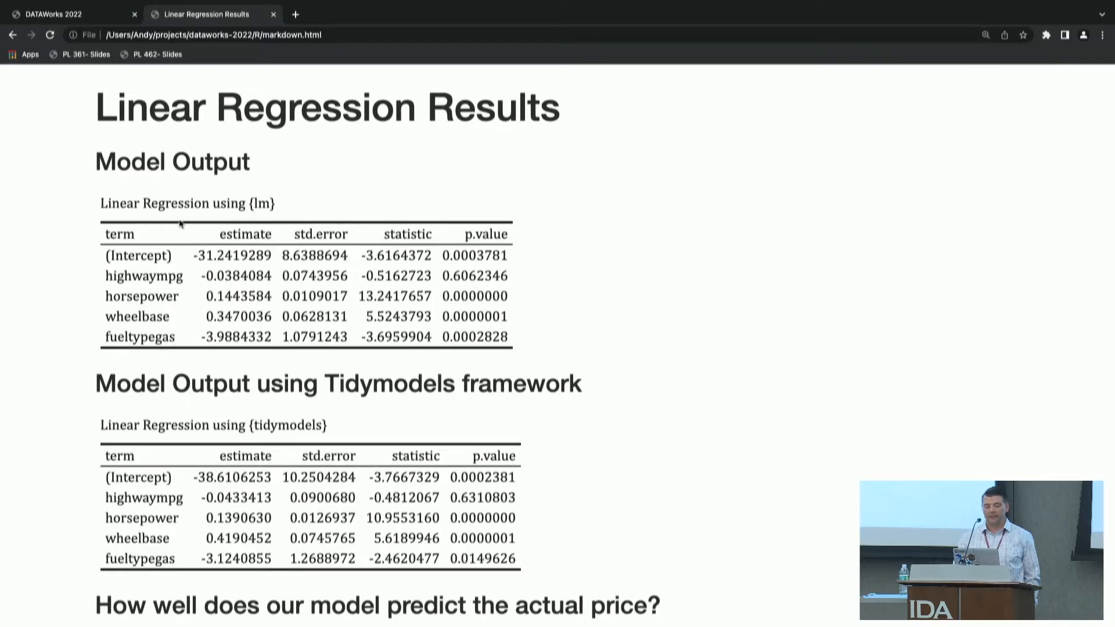
scroll(down, 3)
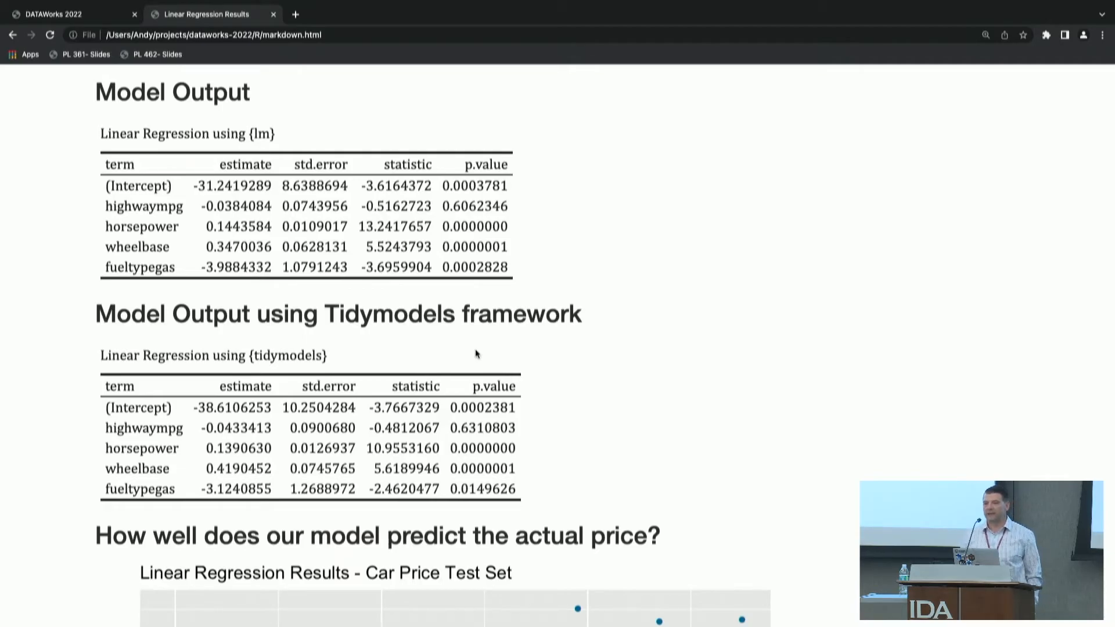
scroll(down, 3)
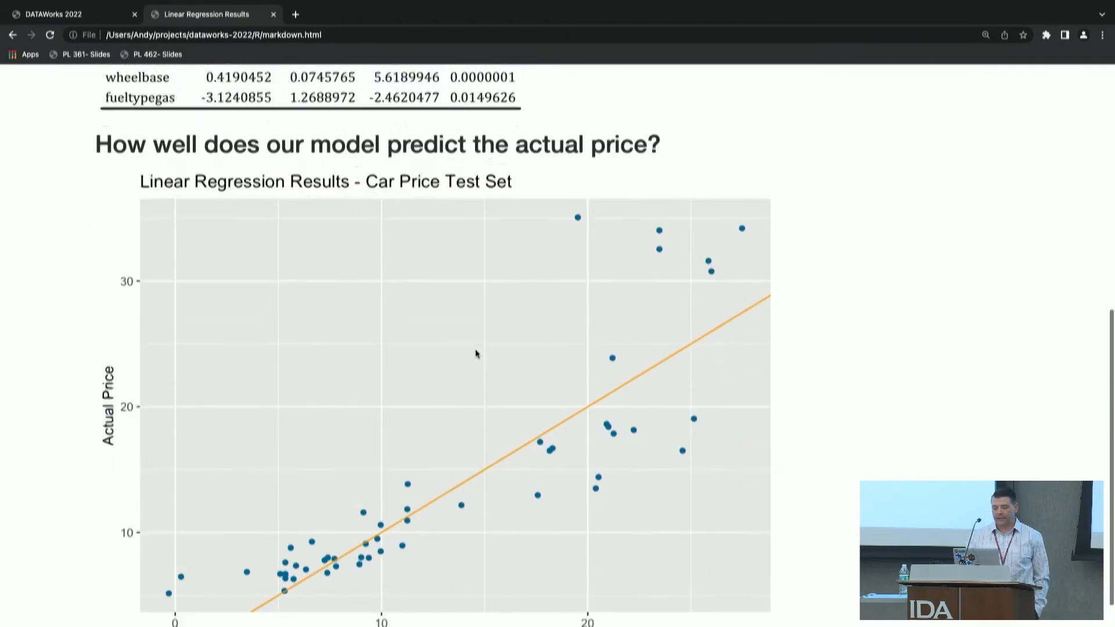
scroll(down, 3)
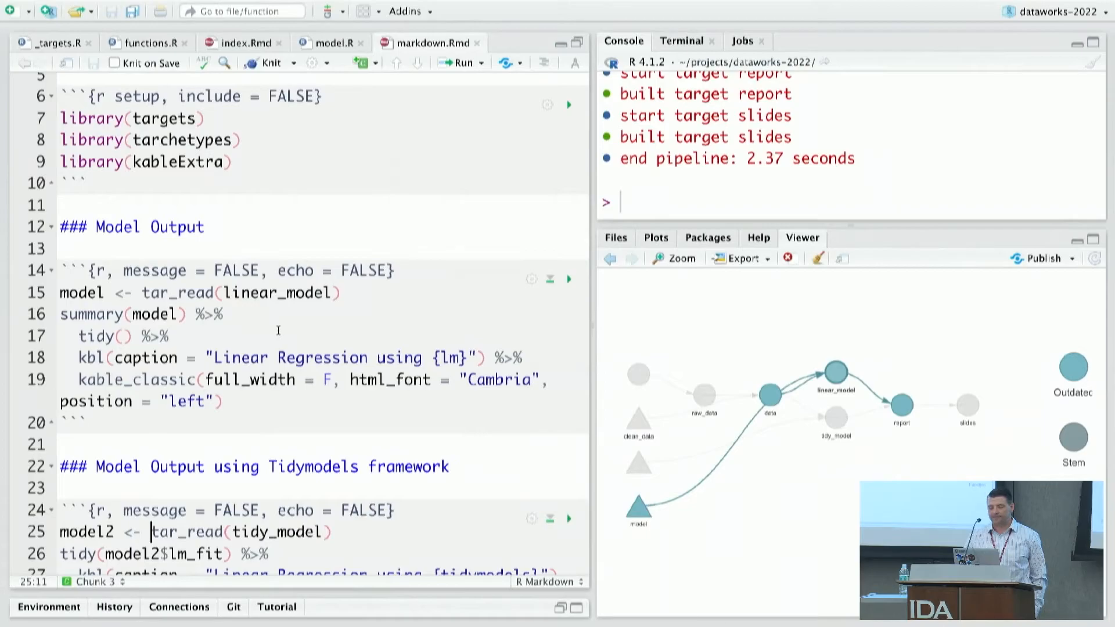
Step: Add 'Some sort of description to this report' below the price-prediction chunk in markdown.Rmd
scroll(down, 3)
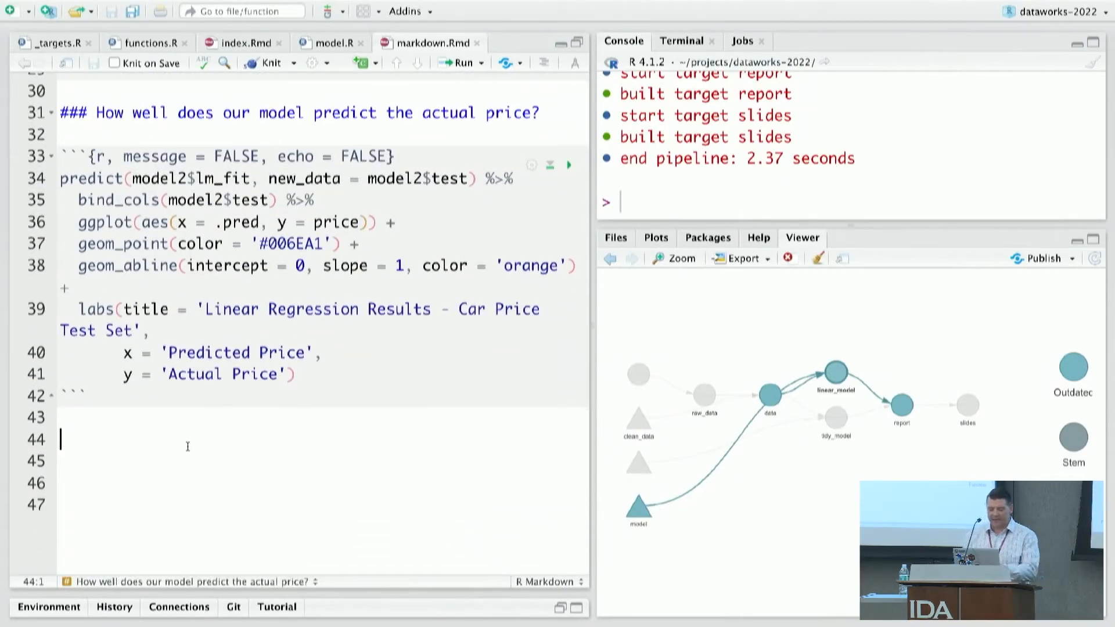
text(Some sort of)
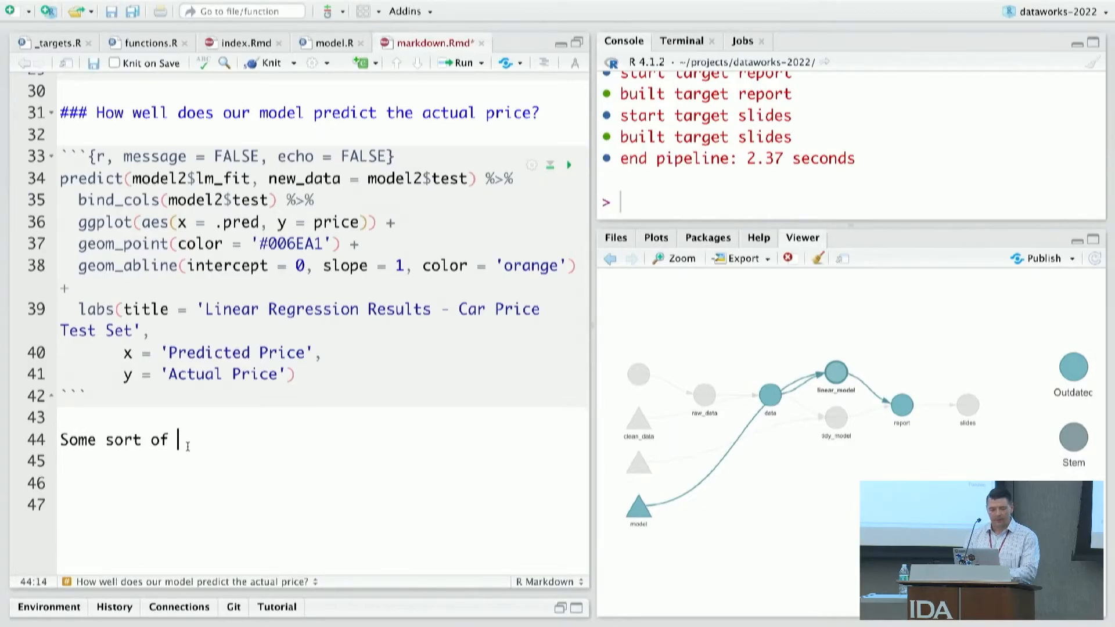
text(descripti)
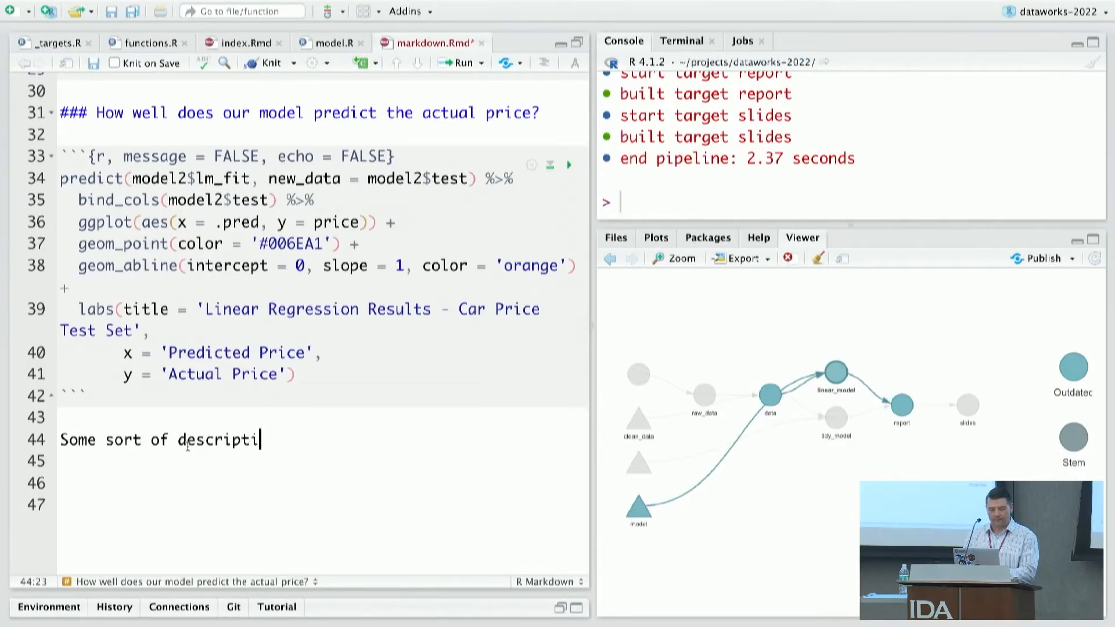
text(no to this report)
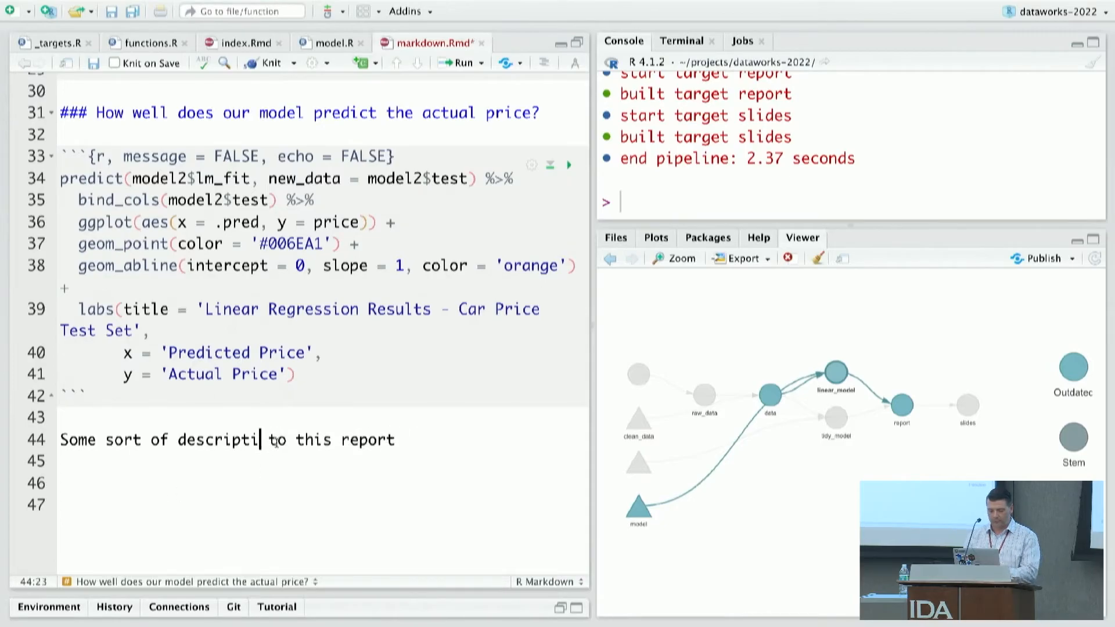
text(on)
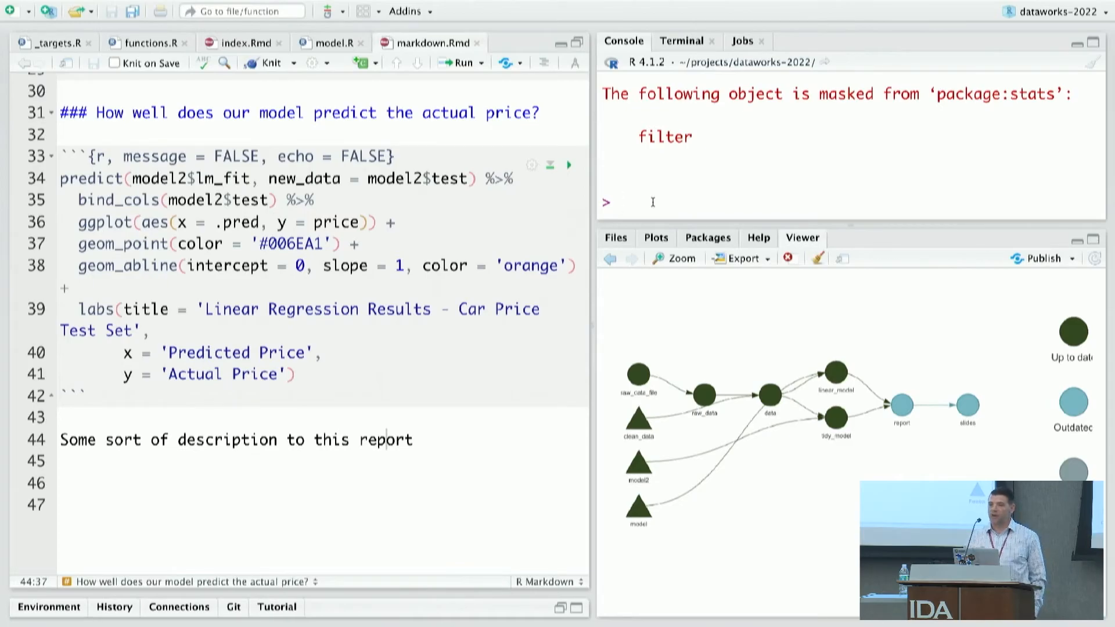
mouse_move(665, 199)
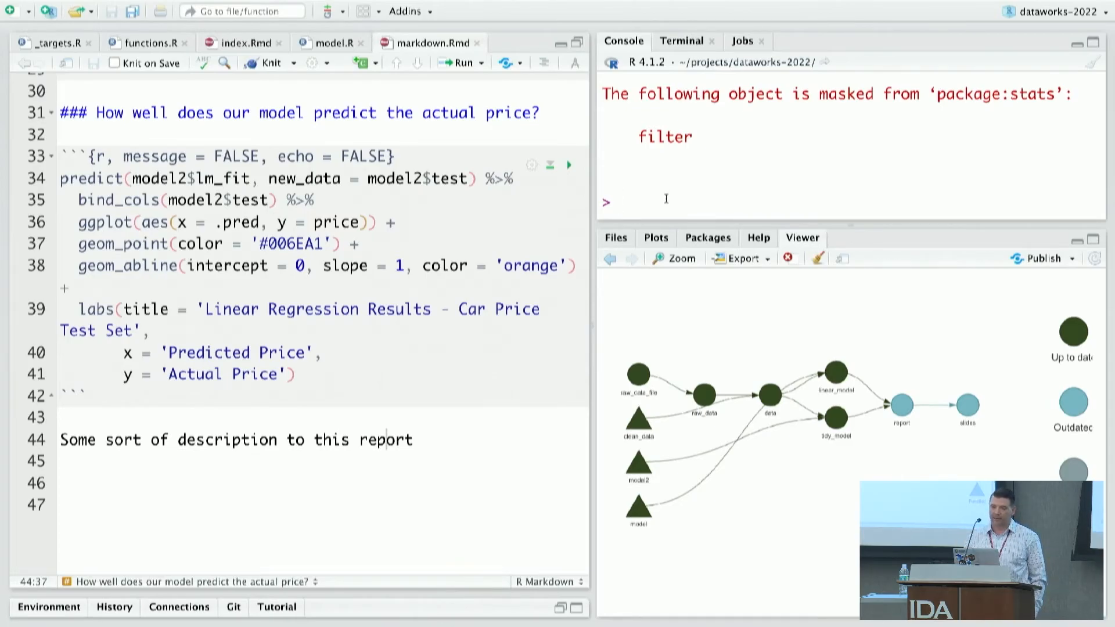
Step: Run tar_make(), then start a new R session after the fatal crash
text(tar_make())
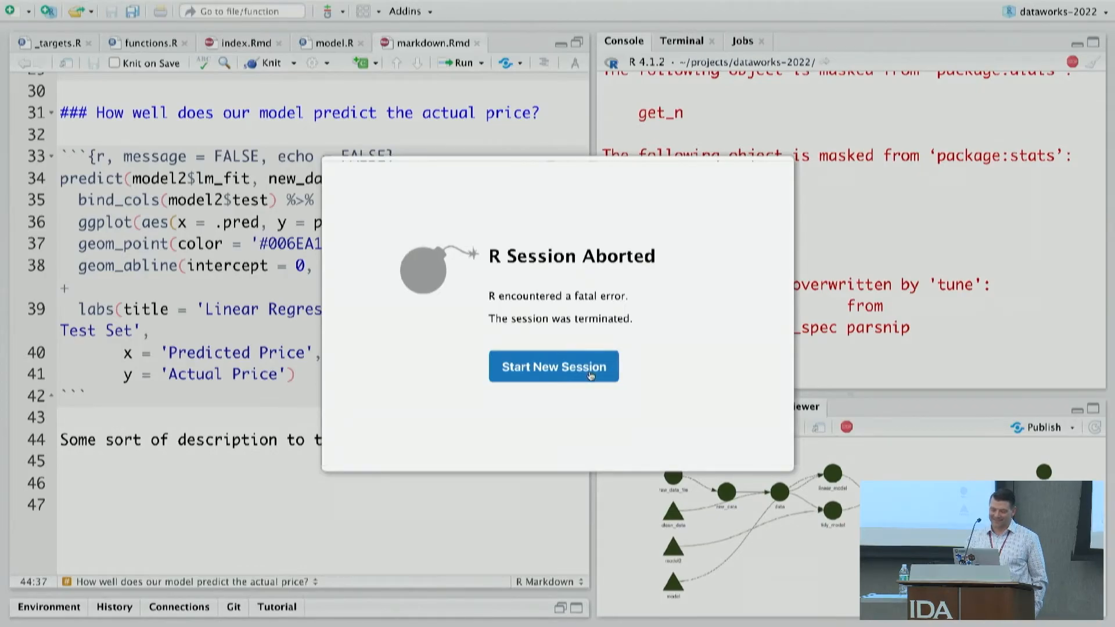
click(553, 366)
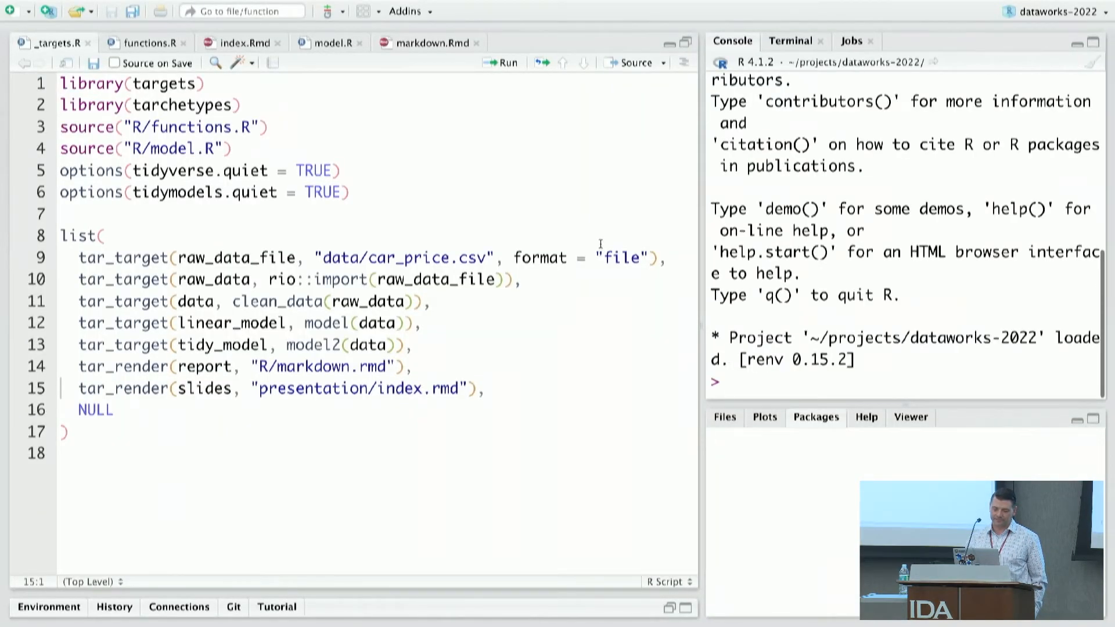
Step: Load targets and run tar_make() so only report and slides rebuild
click(815, 417)
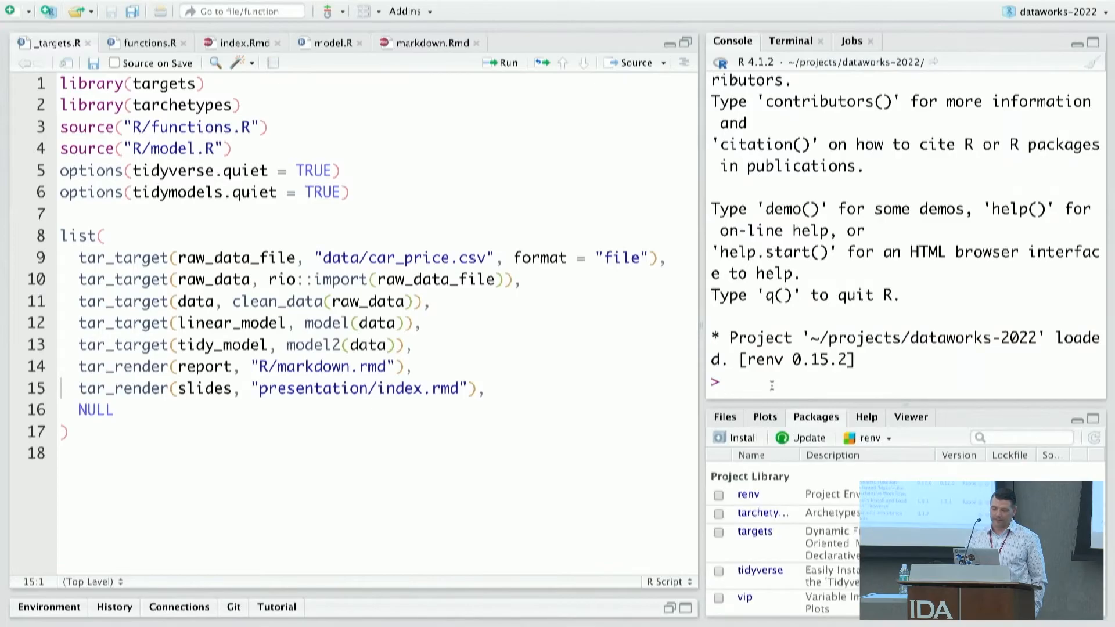
text(tar)
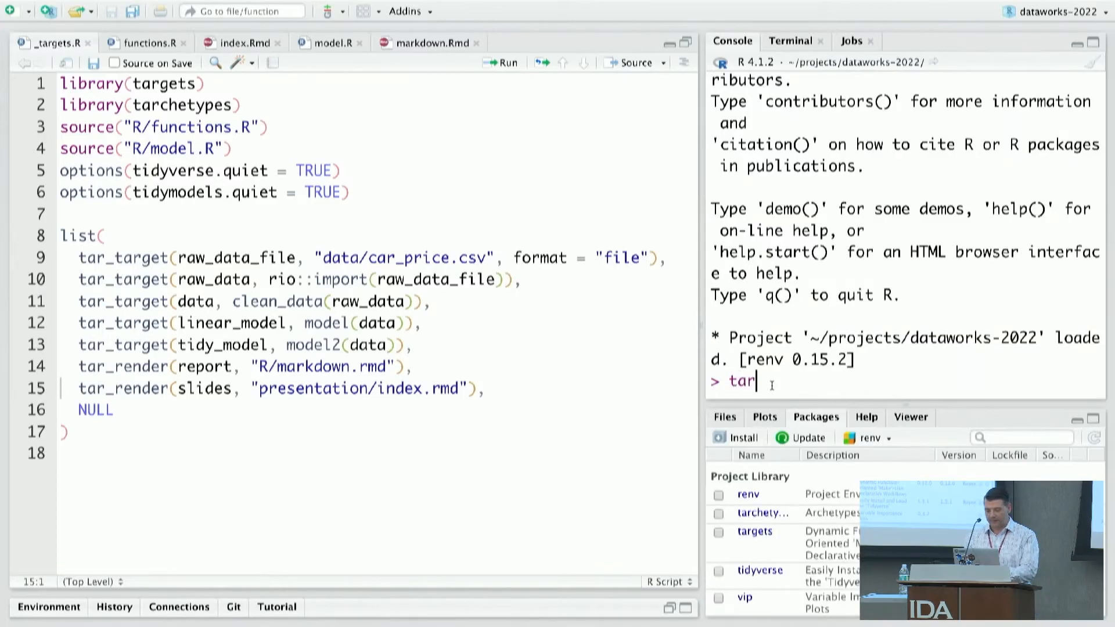
text(_)
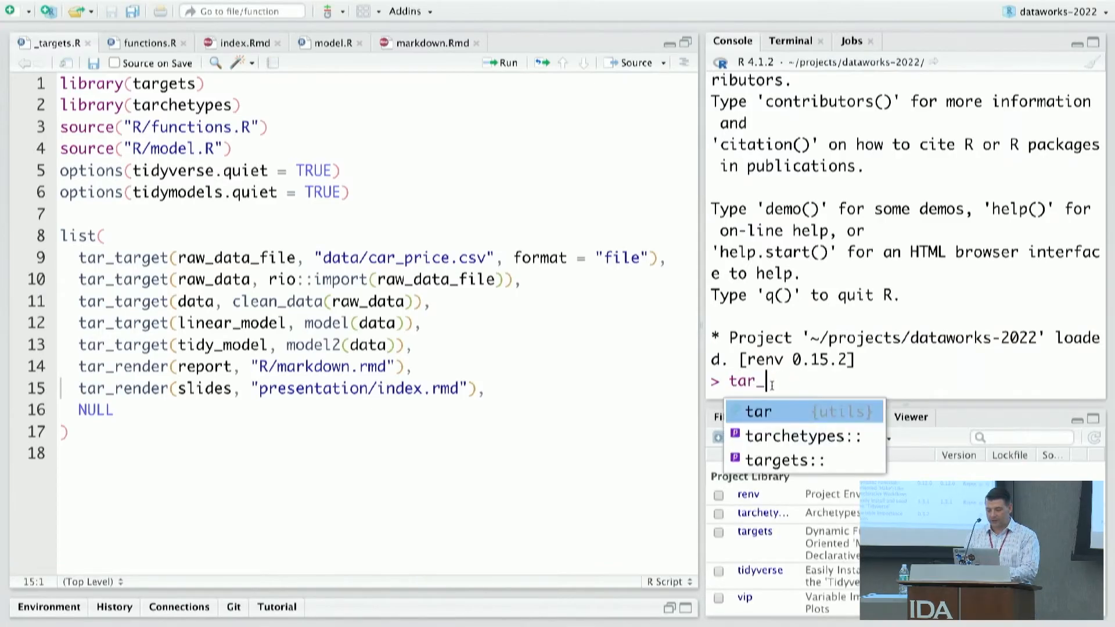
key(Escape)
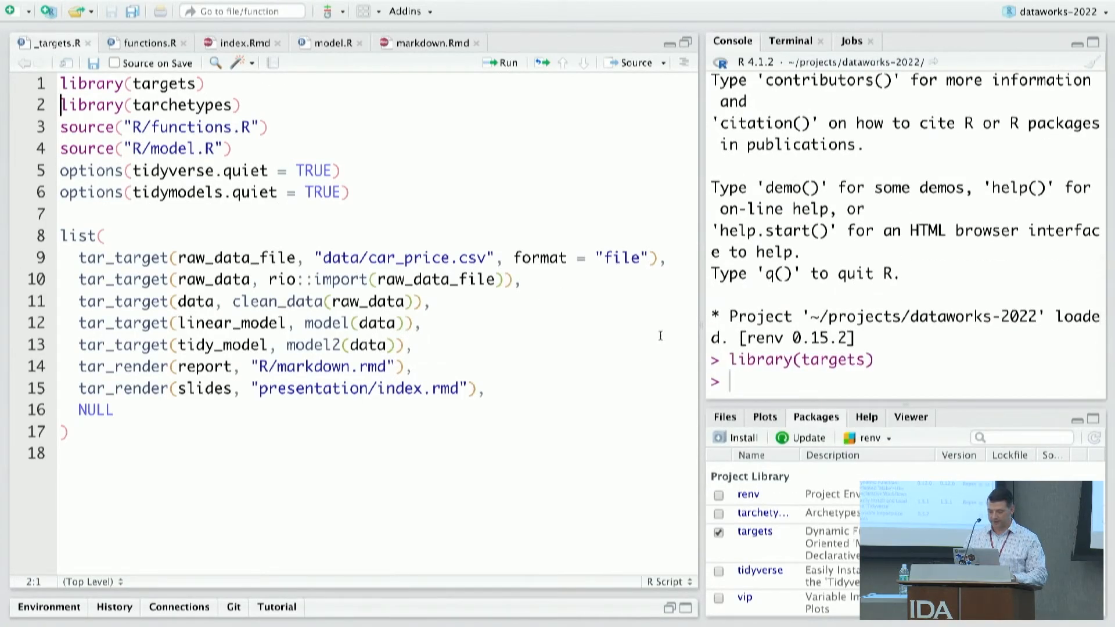
text(tar)
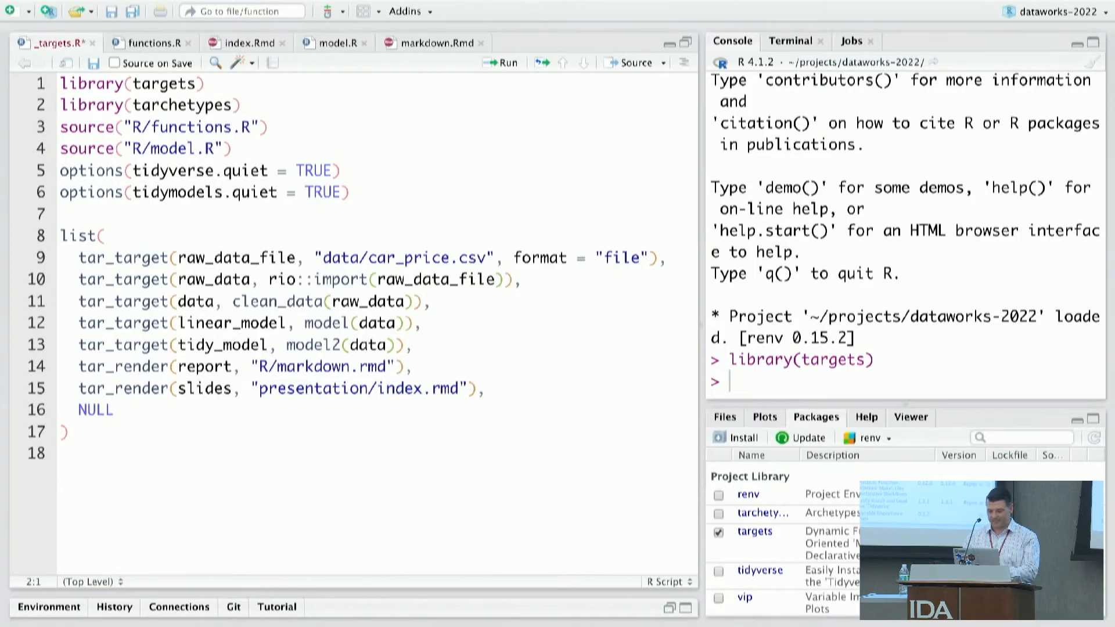
text(tar_make()
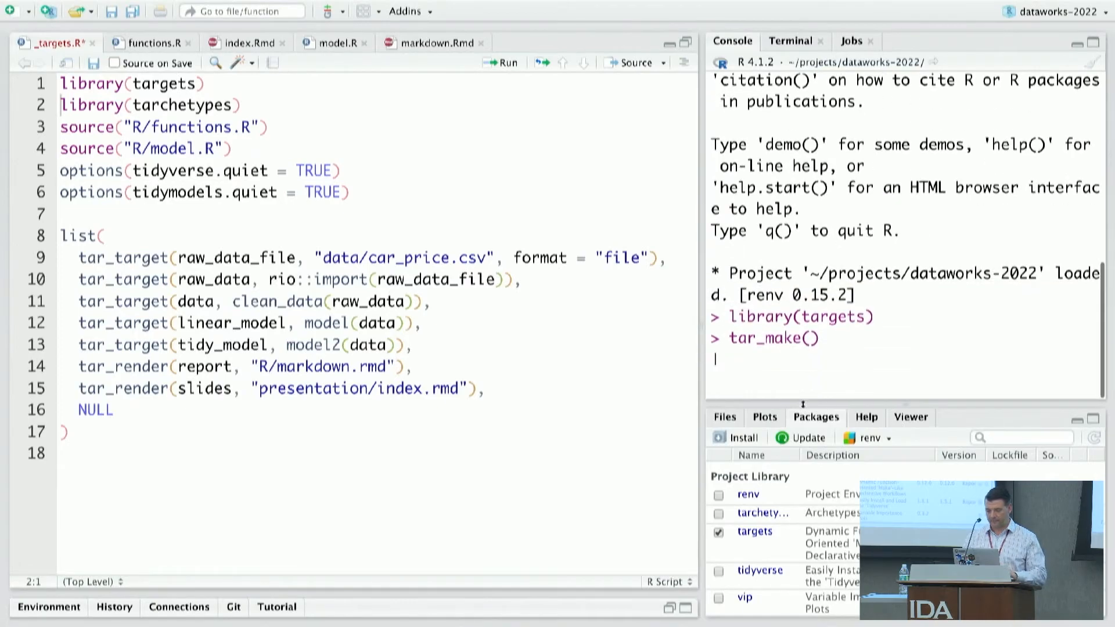
key(Return)
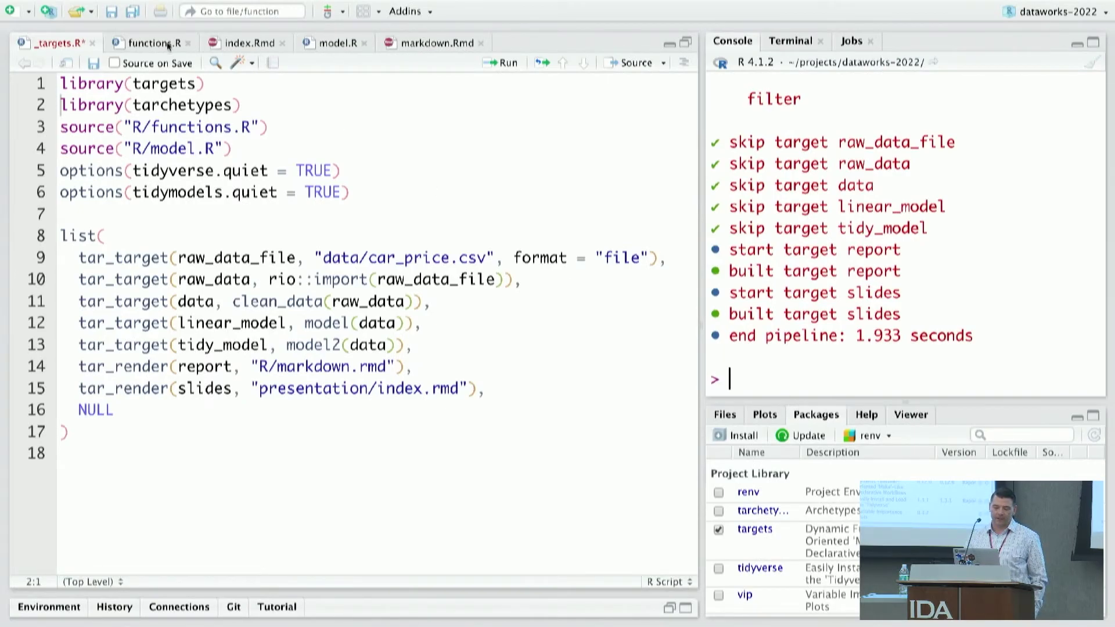
Step: Delete the price = price/1000 line from clean_data in functions.R and save
click(149, 42)
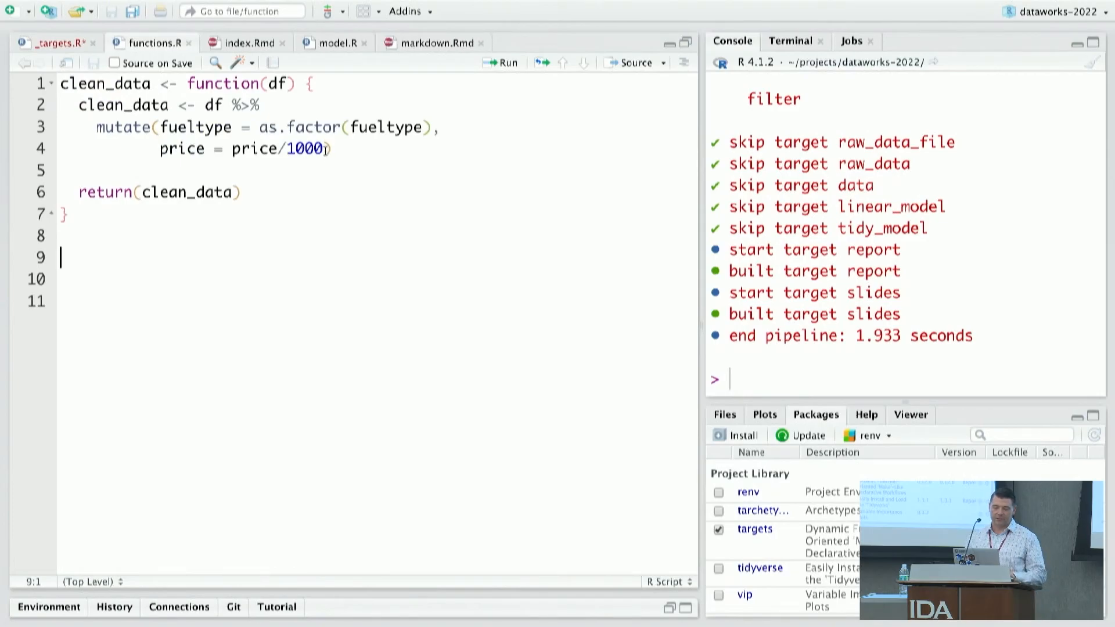
drag(437, 127, 331, 148)
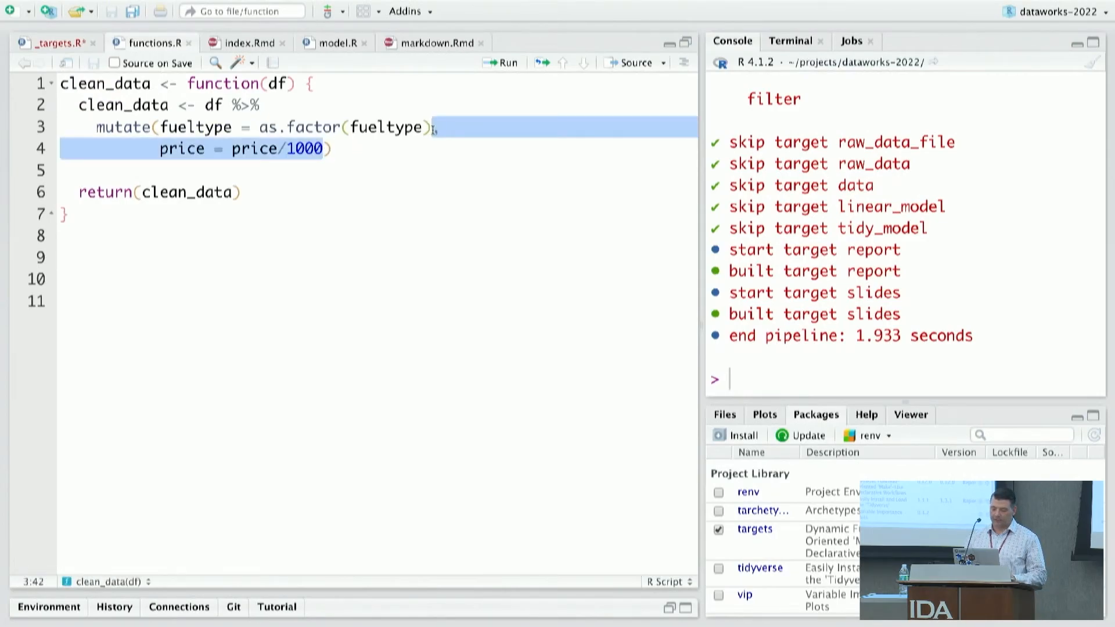
key(Delete)
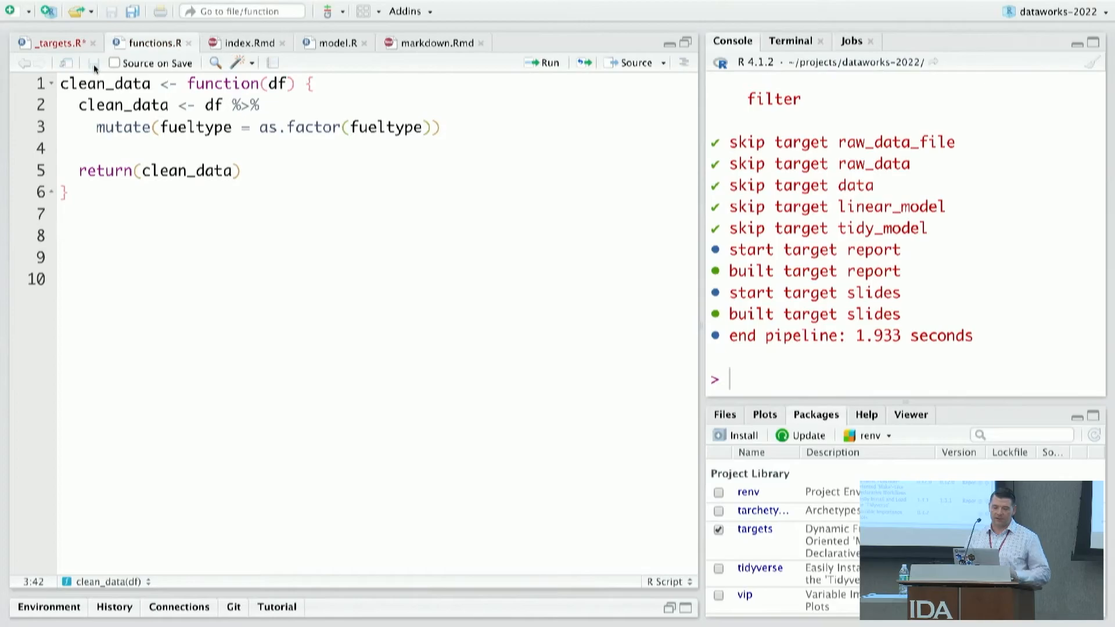
click(47, 44)
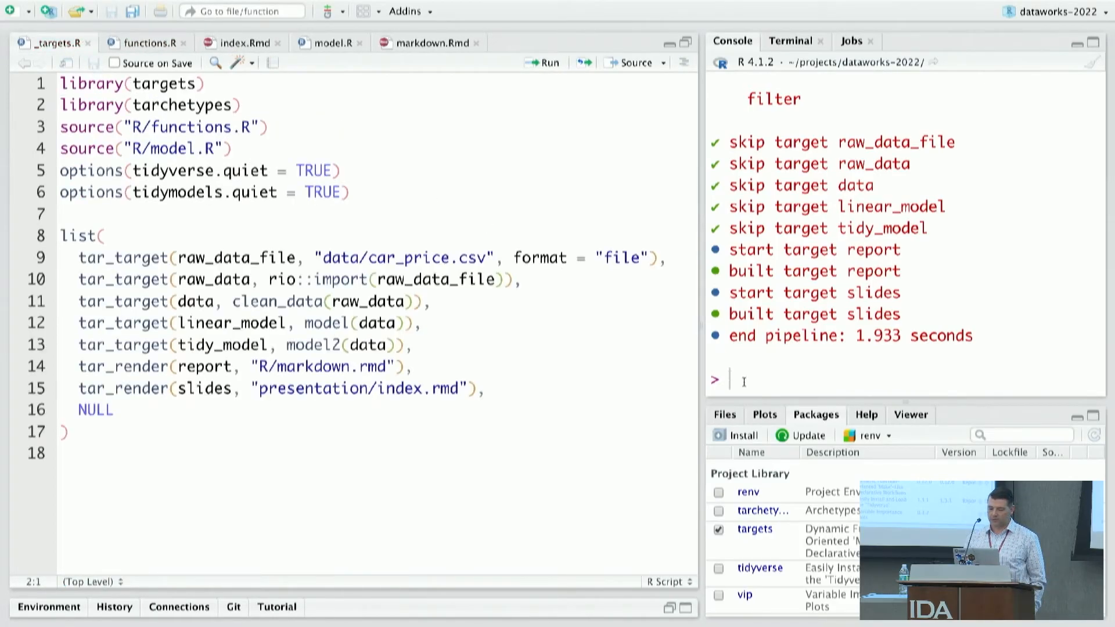
Step: Redraw the pipeline graph with tar_visnetwork() showing downstream targets outdated, then run tar_make()
text(library(targets))
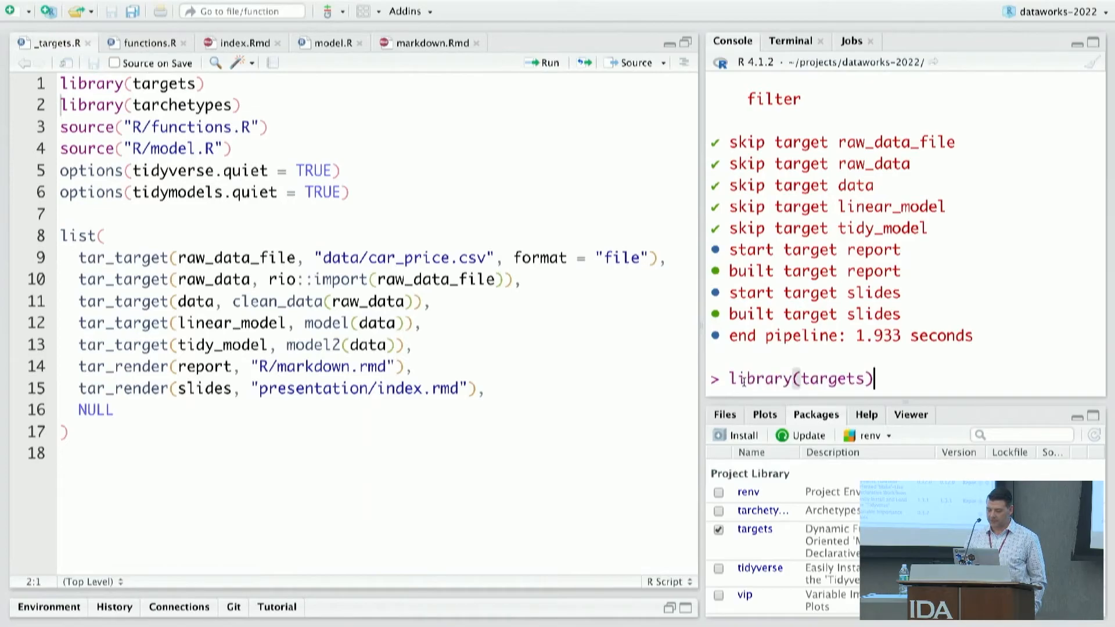
text(targets::tar_visnetwork())
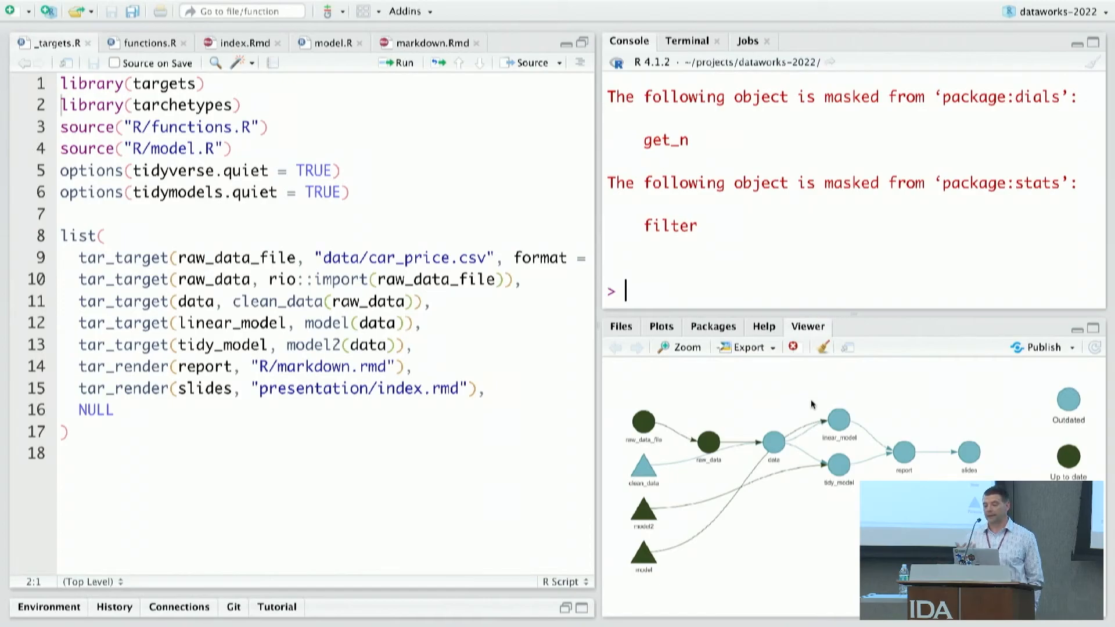
text(tar_make())
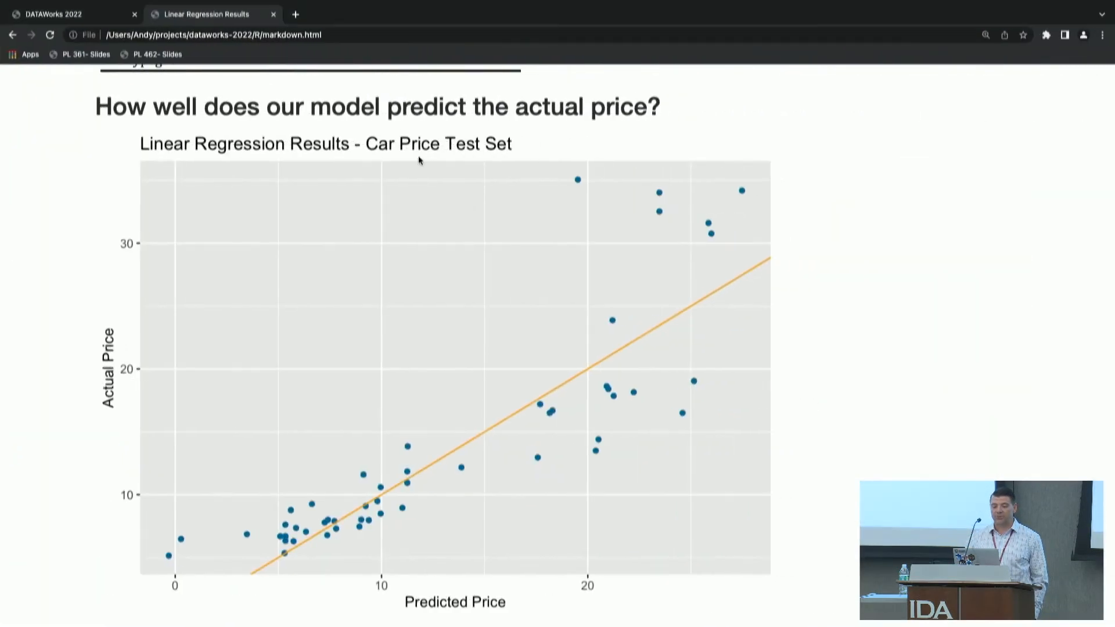
Step: Reload markdown.html to see dollar-scale prices and the new description, then return to the DATAWorks 2022 slides
click(51, 33)
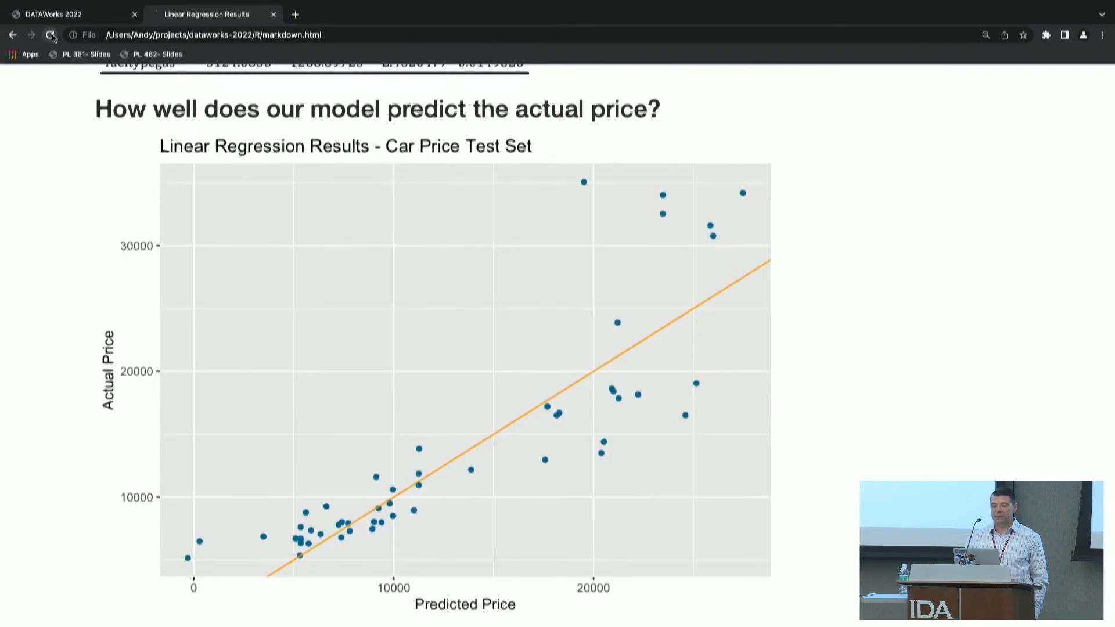
click(51, 35)
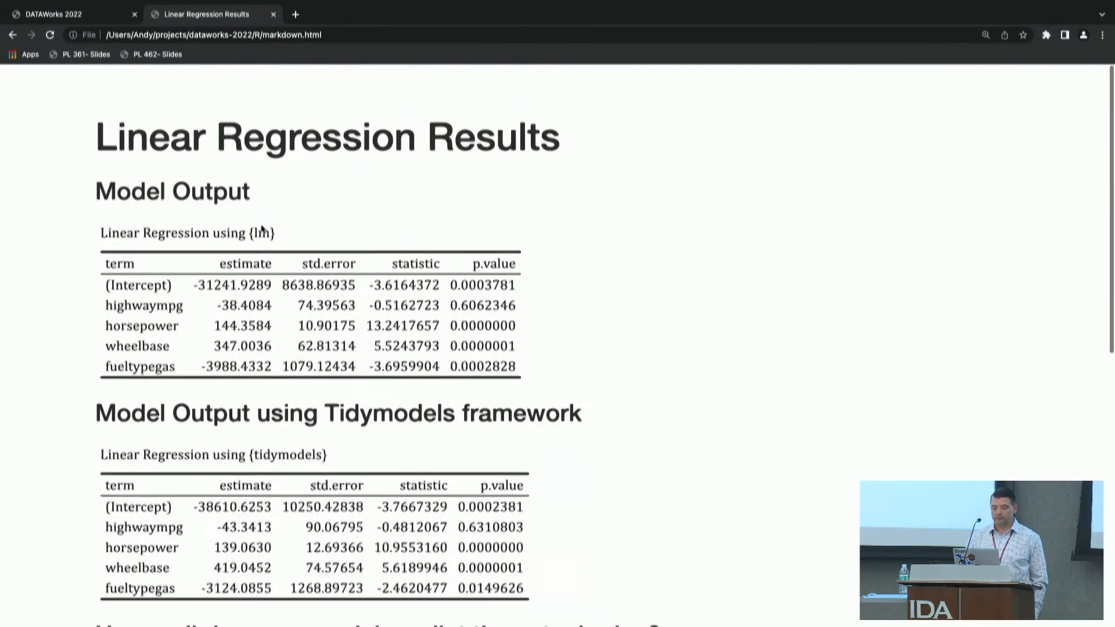
scroll(down, 3)
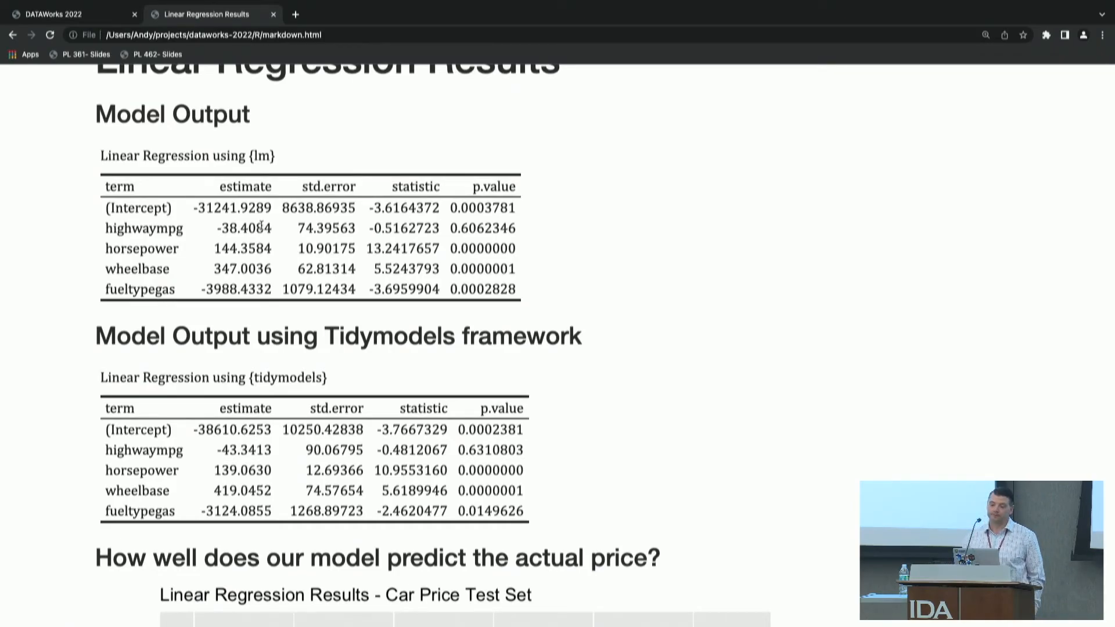
scroll(down, 3)
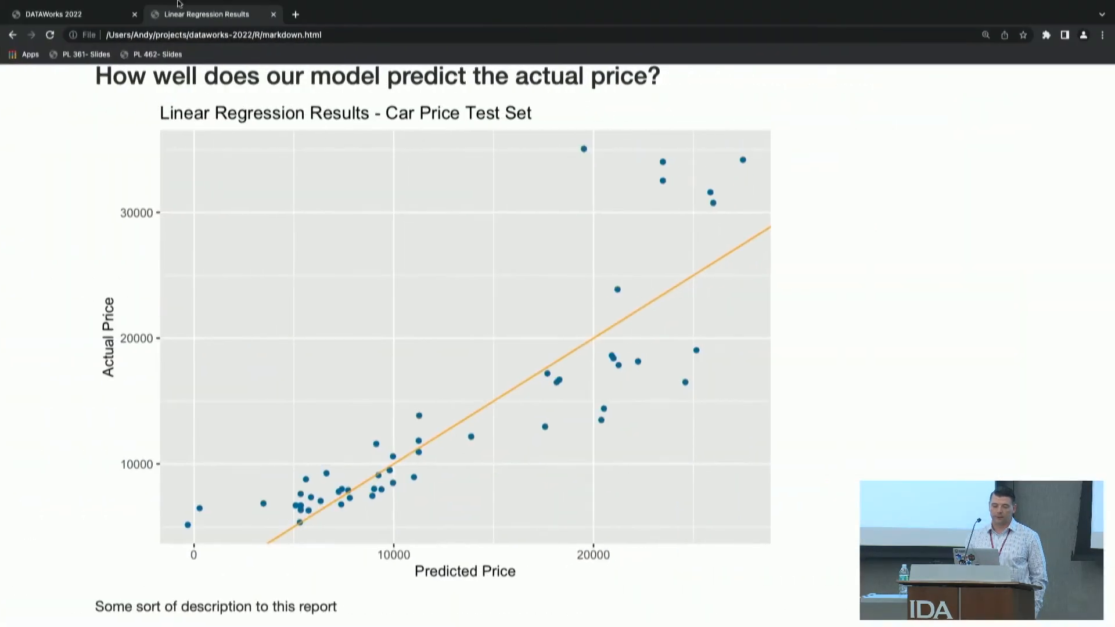
click(64, 14)
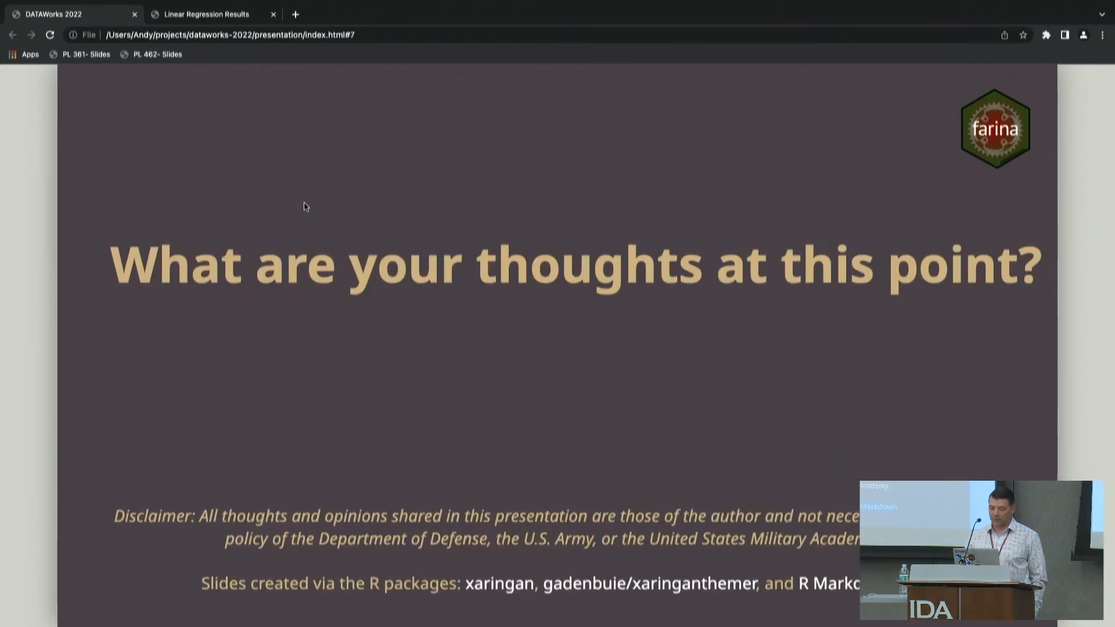